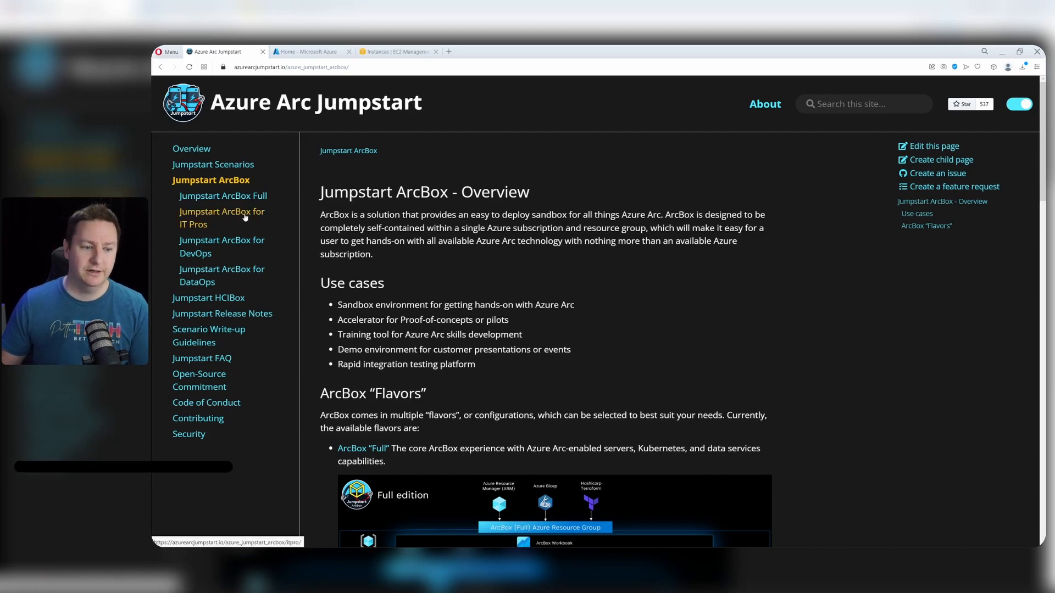
Open the Jumpstart ArcBox for IT Pros page and scroll through its overview.
click(221, 218)
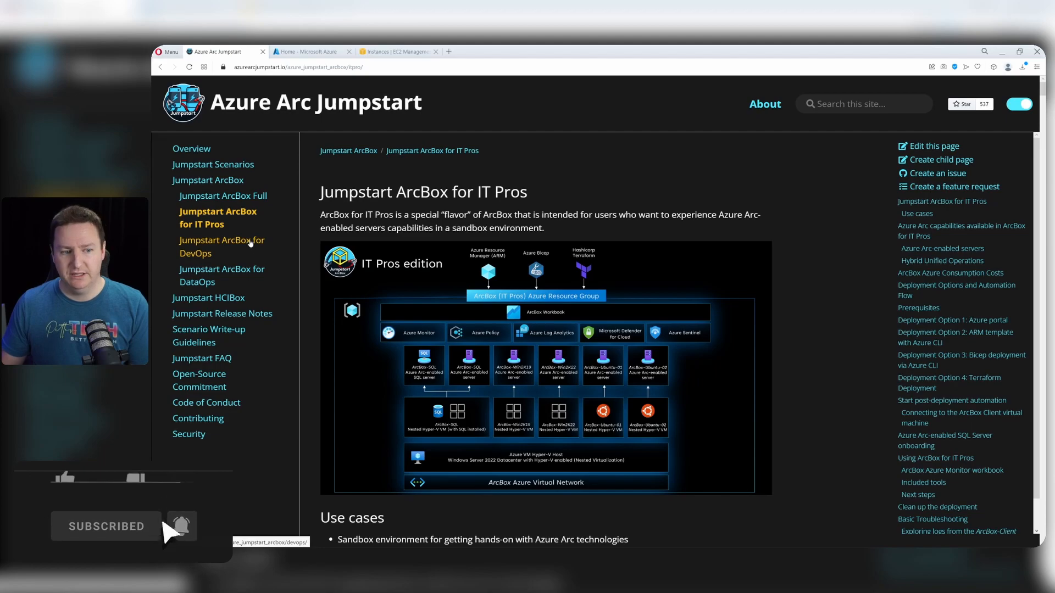
mouse_move(239, 275)
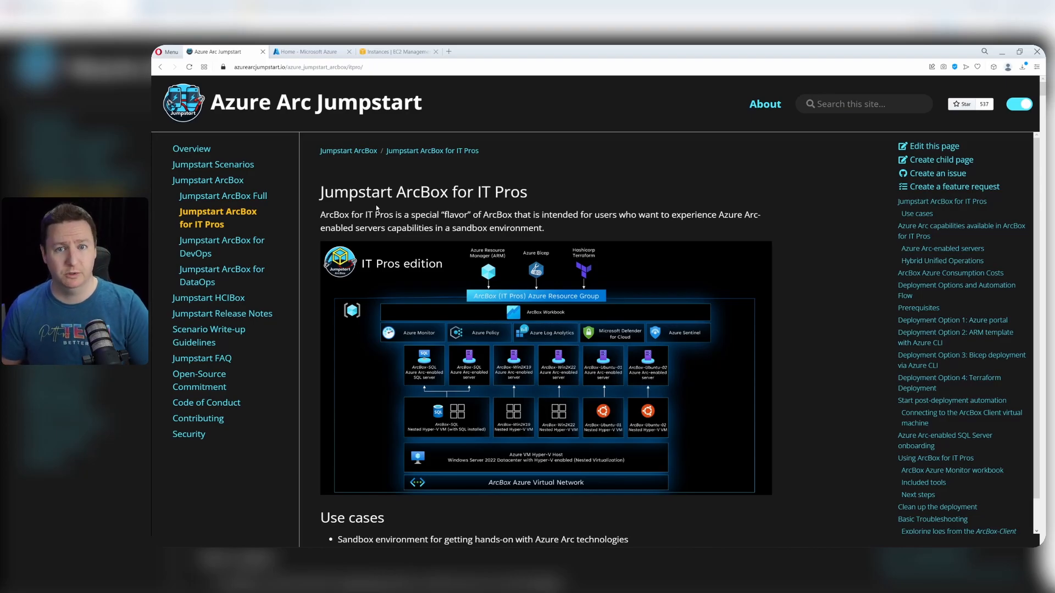
scroll(down, 3)
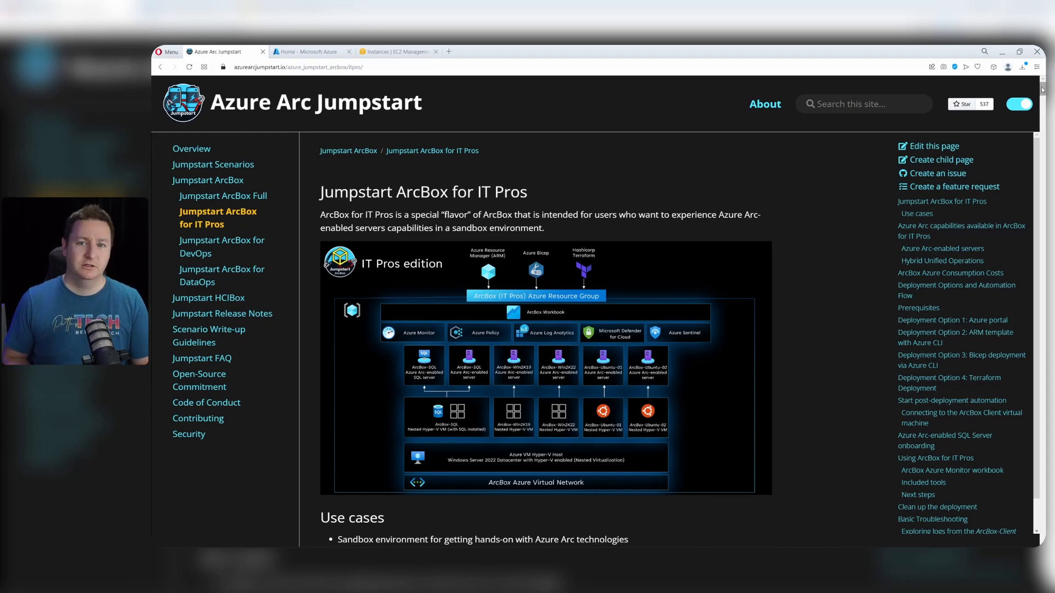
Scroll to Prerequisites and select the four 'az provider register' commands.
scroll(down, 3)
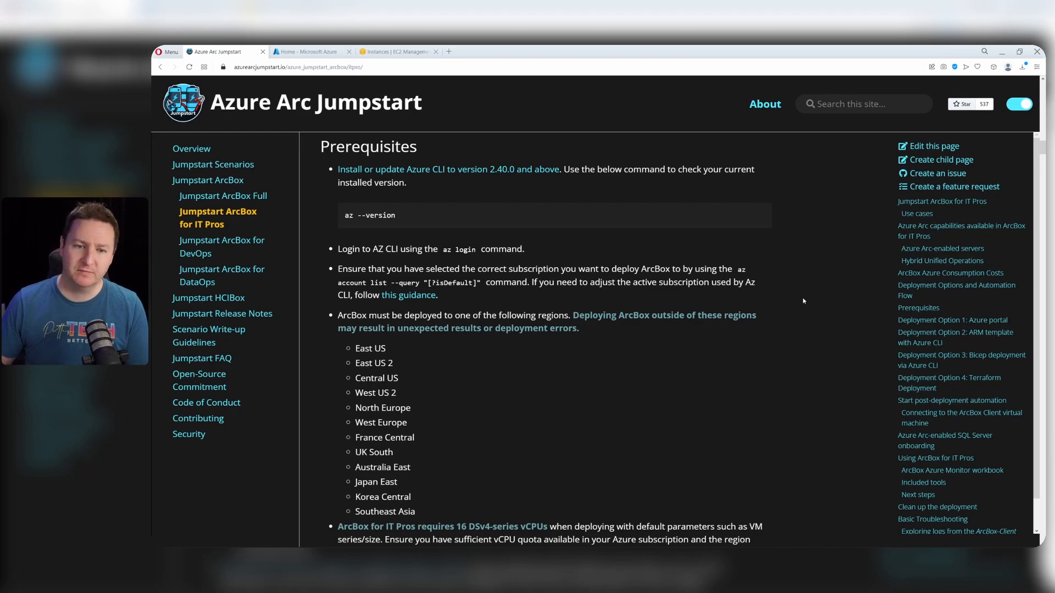
scroll(down, 3)
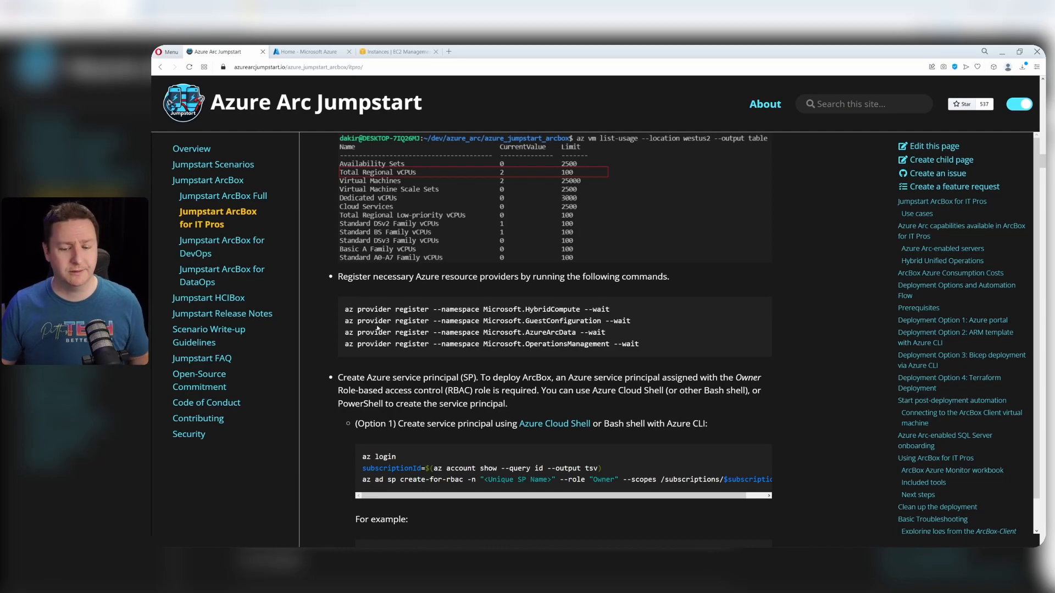
drag(344, 309, 638, 344)
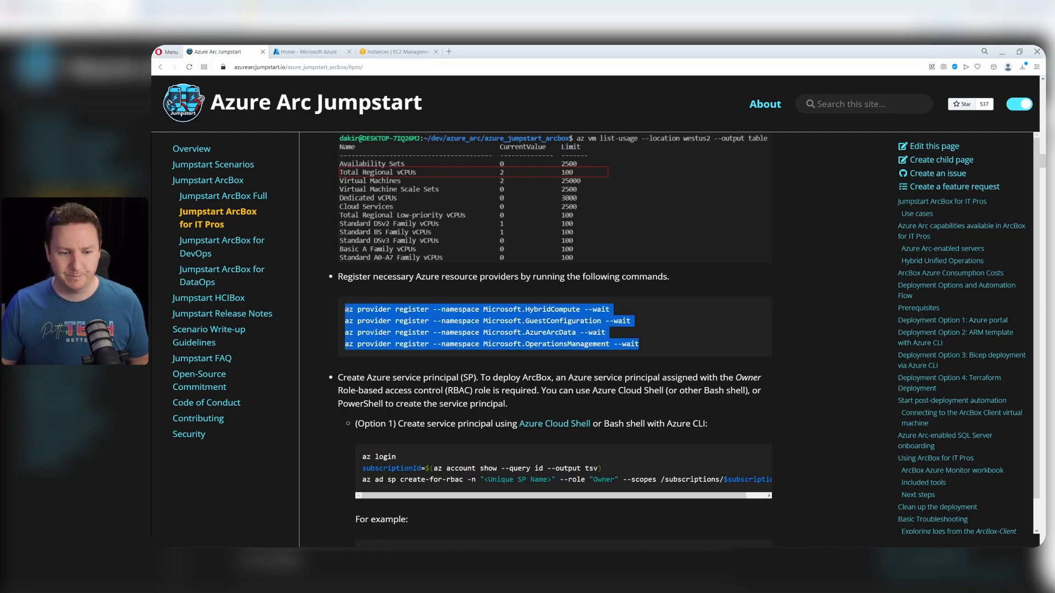
mouse_move(483, 293)
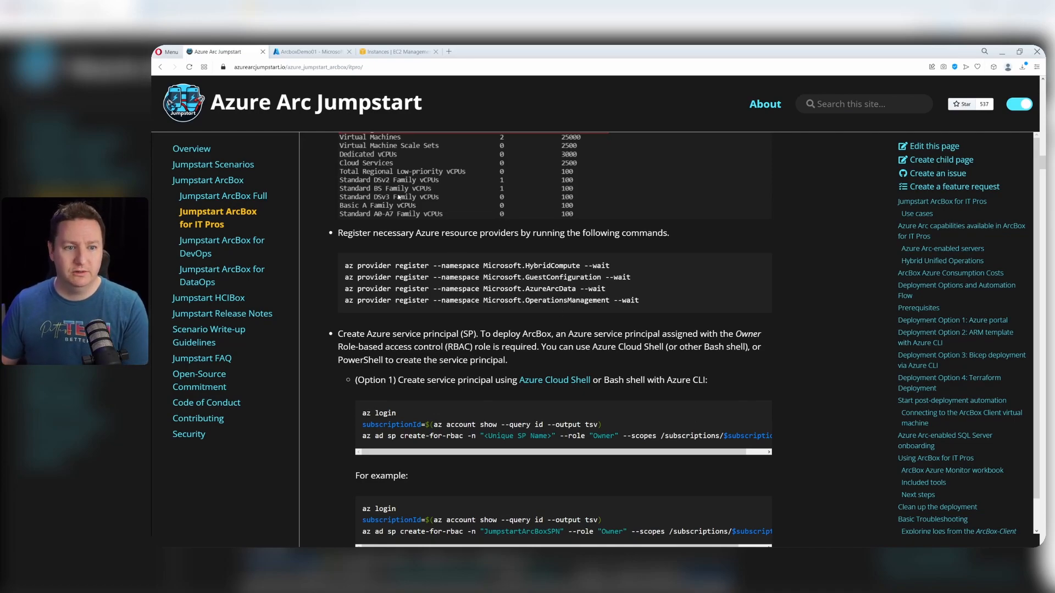
Copy the ArcboxDemo01 resource group's Resource ID from its Properties page.
click(310, 51)
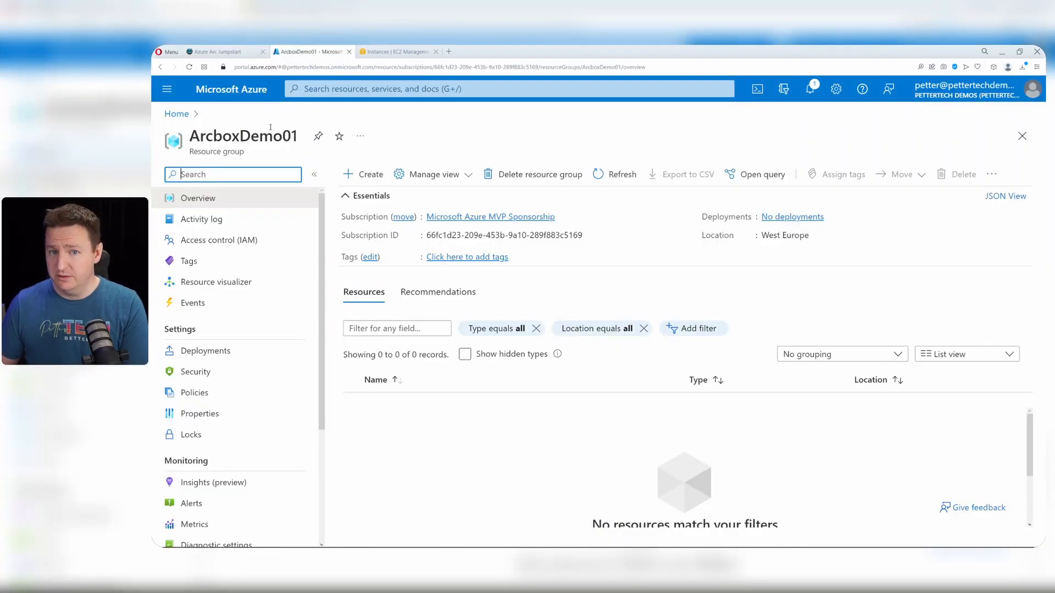
mouse_move(200, 414)
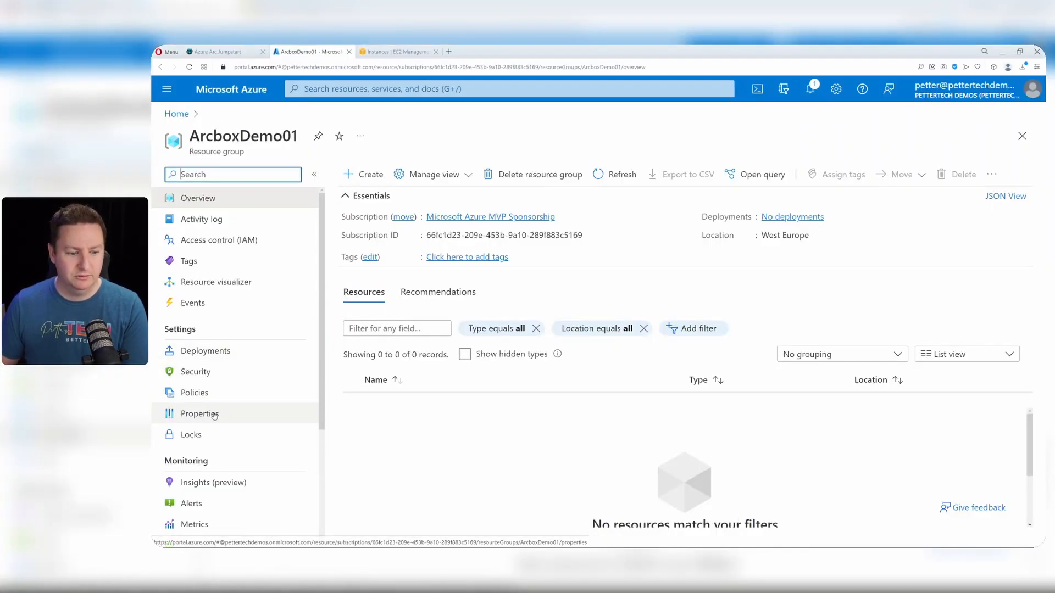
click(199, 414)
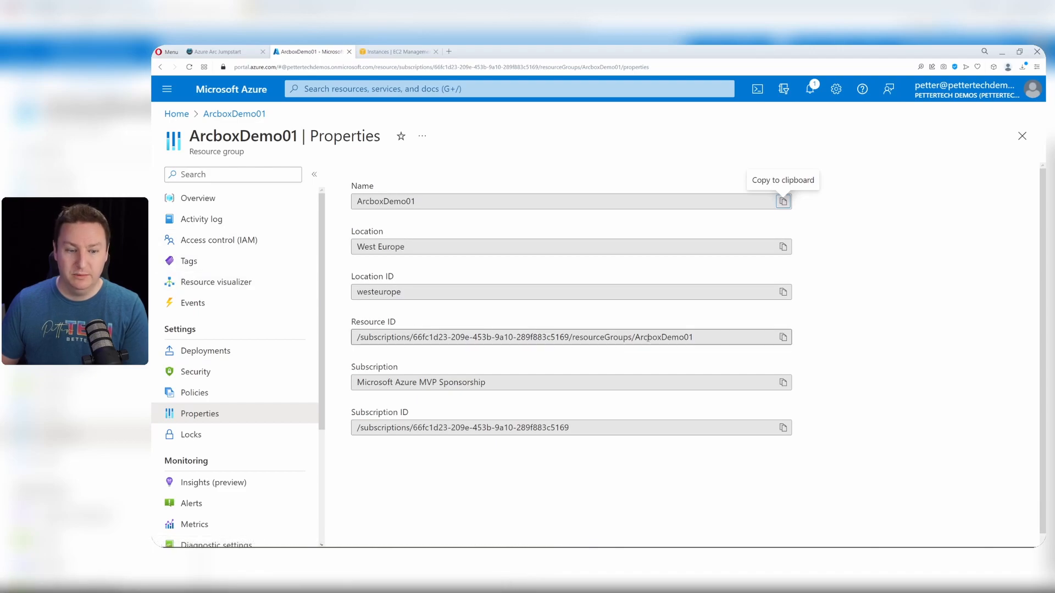
mouse_move(782, 337)
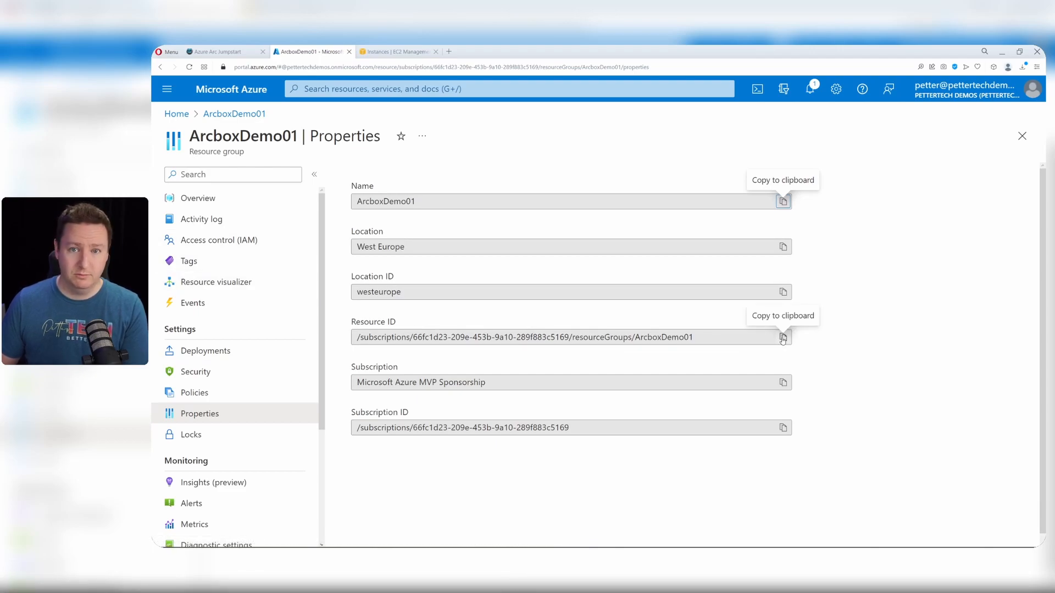
click(783, 337)
text(a)
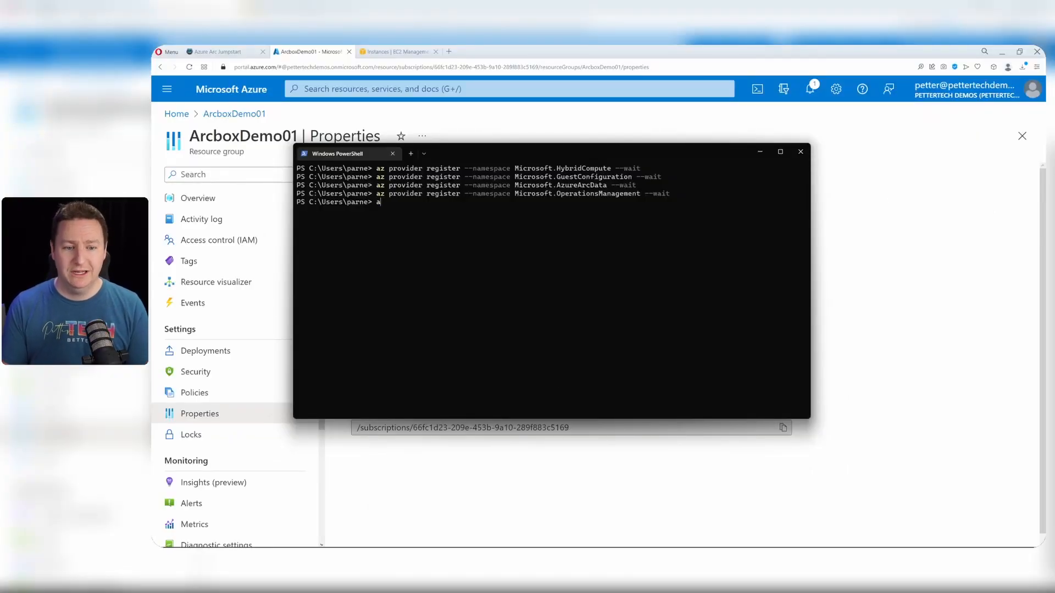
Run az ad sp create-for-rbac for 'ArcBoxDemo' with Owner role scoped to ArcboxDemo01.
text(z ad sp)
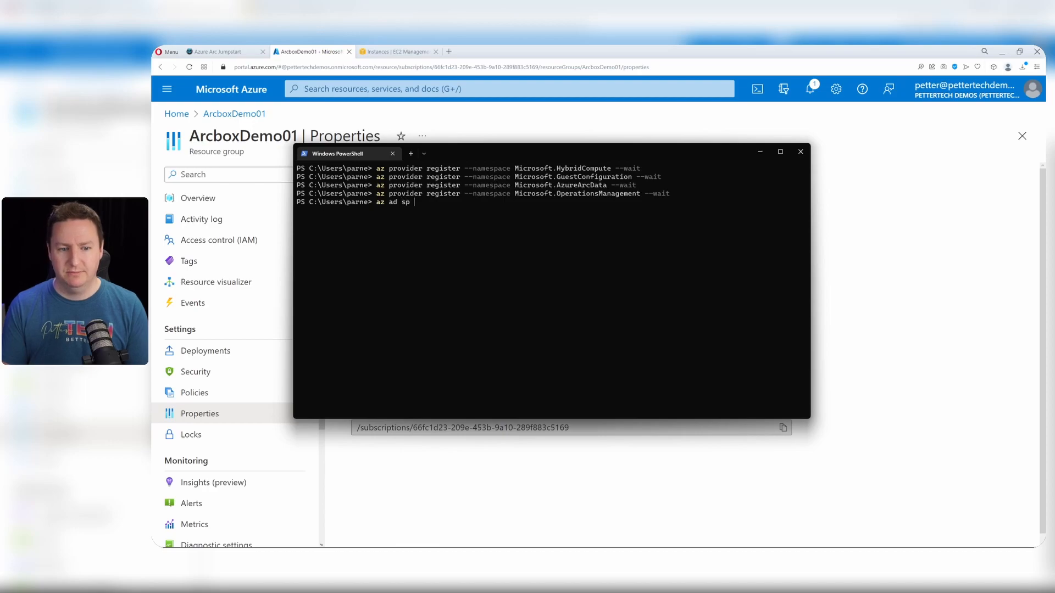
text(create-for-rbac)
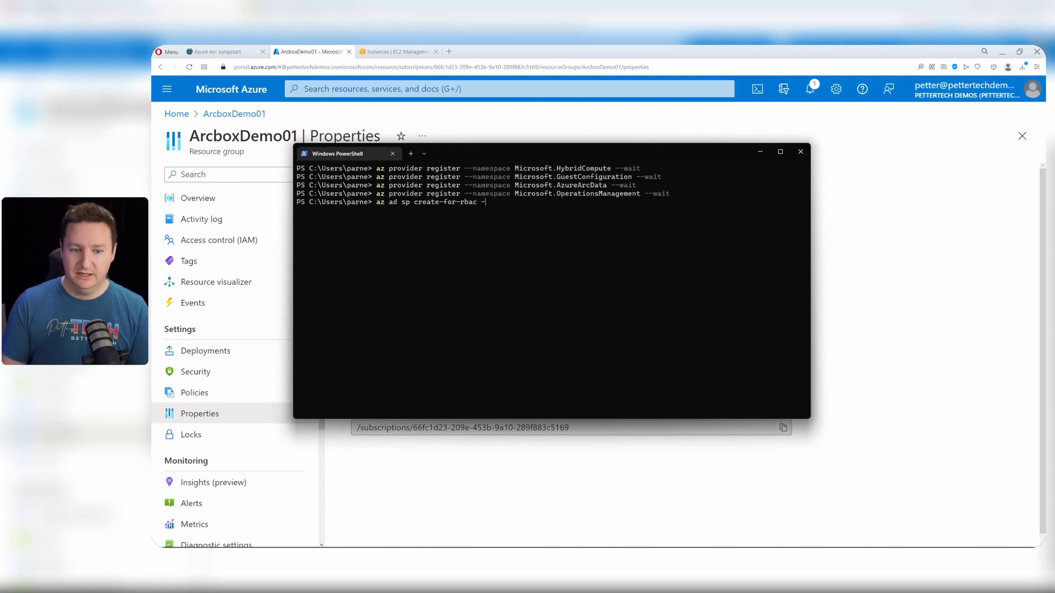
text(-n "")
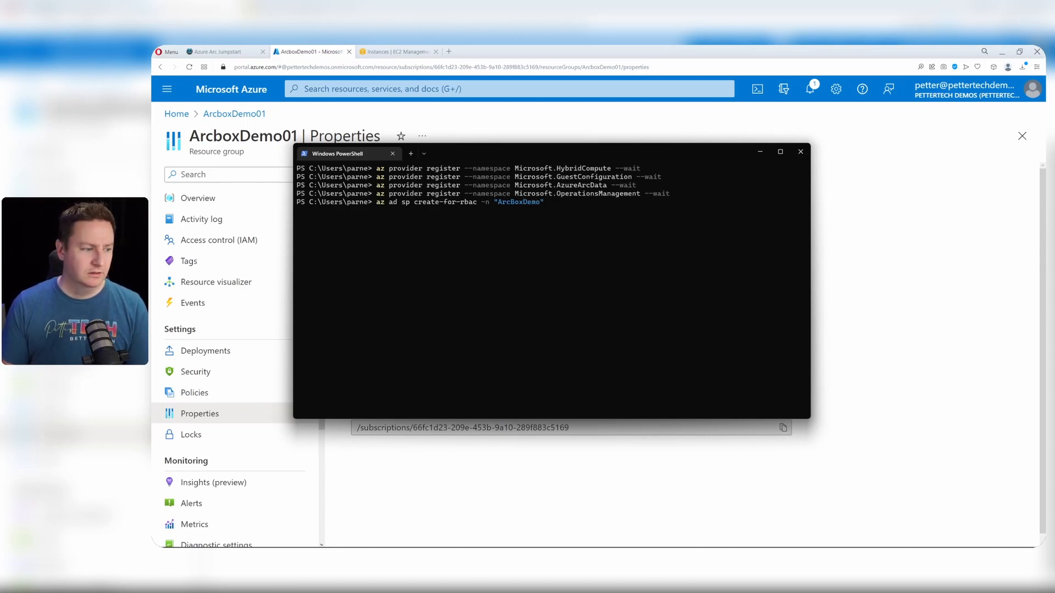
text(--role "Owner)
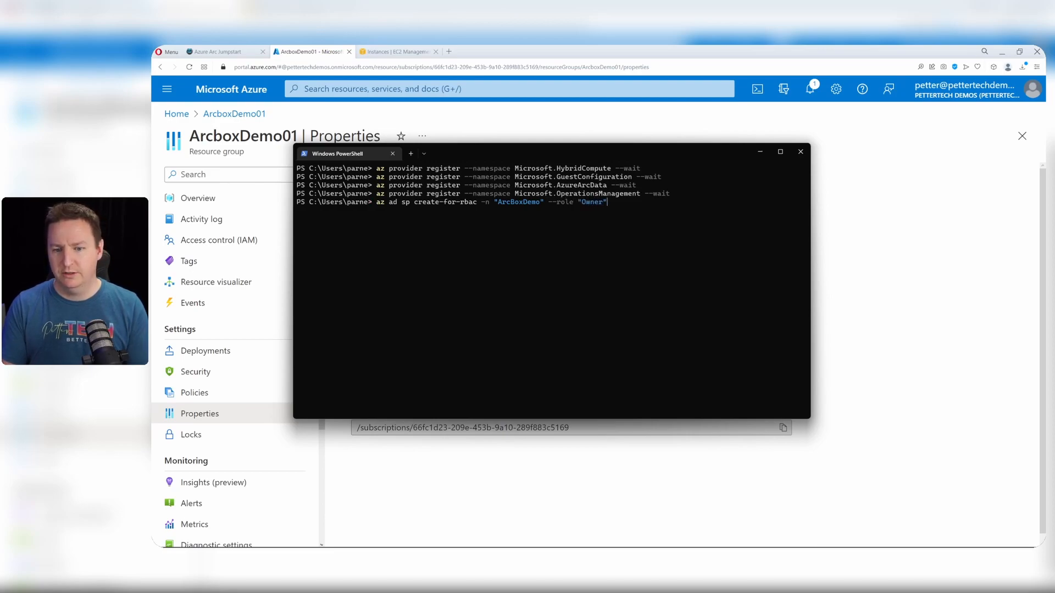
text(--scope)
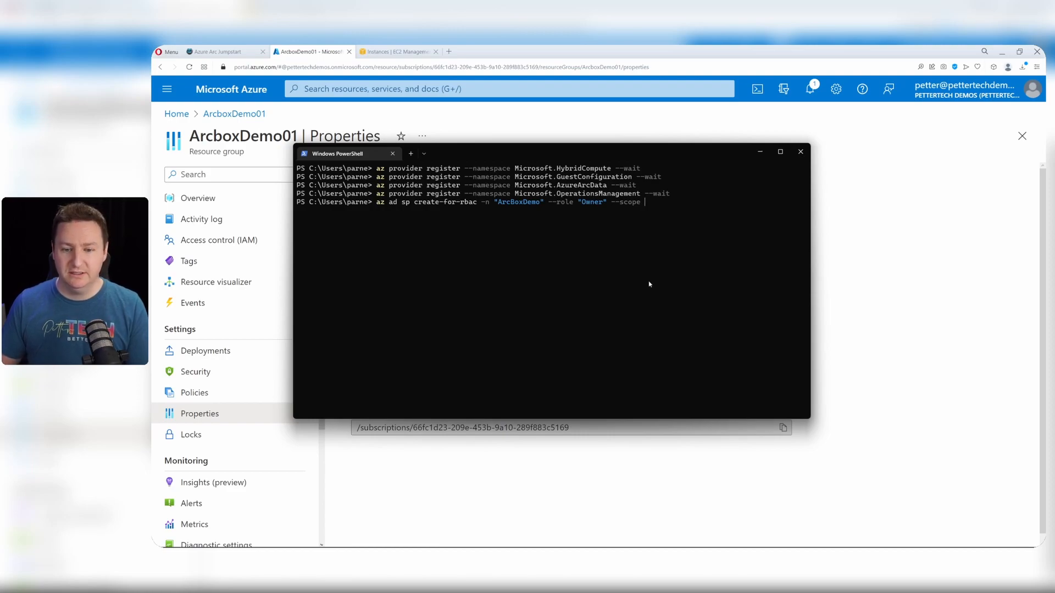
text(/subscriptions/66fc1d23-209e-453b-9a10-289f883c5169/resourceGroups/ArcboxDemo01)
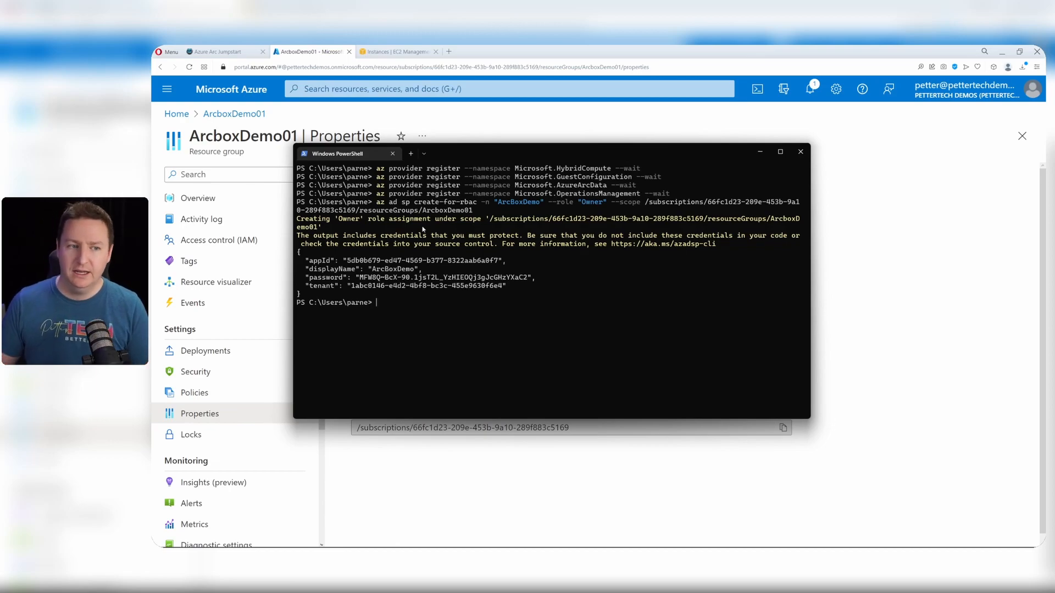
Accept the default save location while generating the 4096-bit RSA key pair.
click(216, 52)
text(ssh-keygen -t rsa -b 4096)
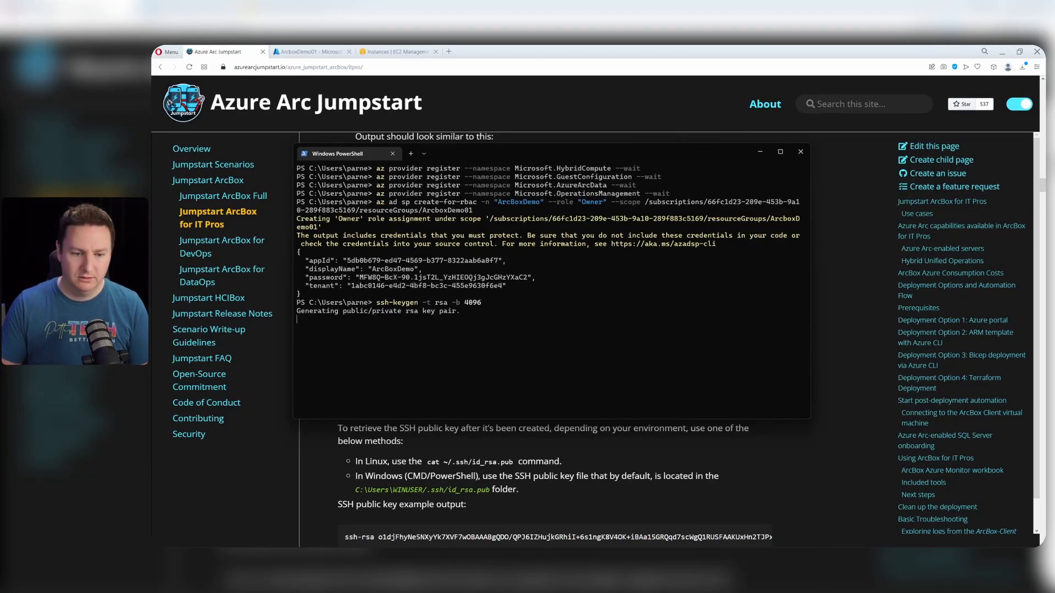
key(enter)
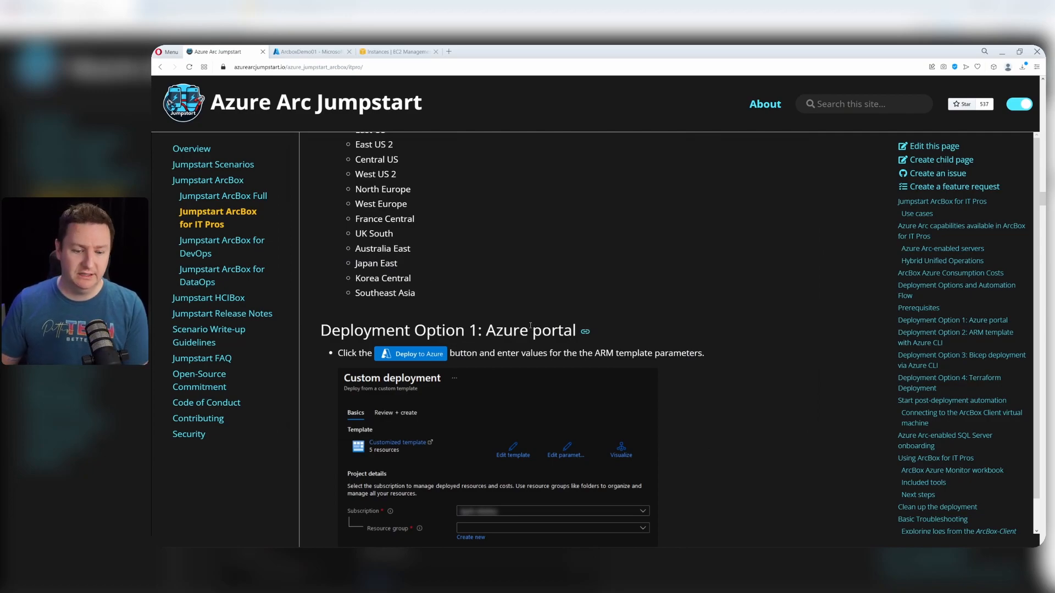
Start the ArcBox portal deployment with ArcboxDemo01 as the resource group.
click(411, 353)
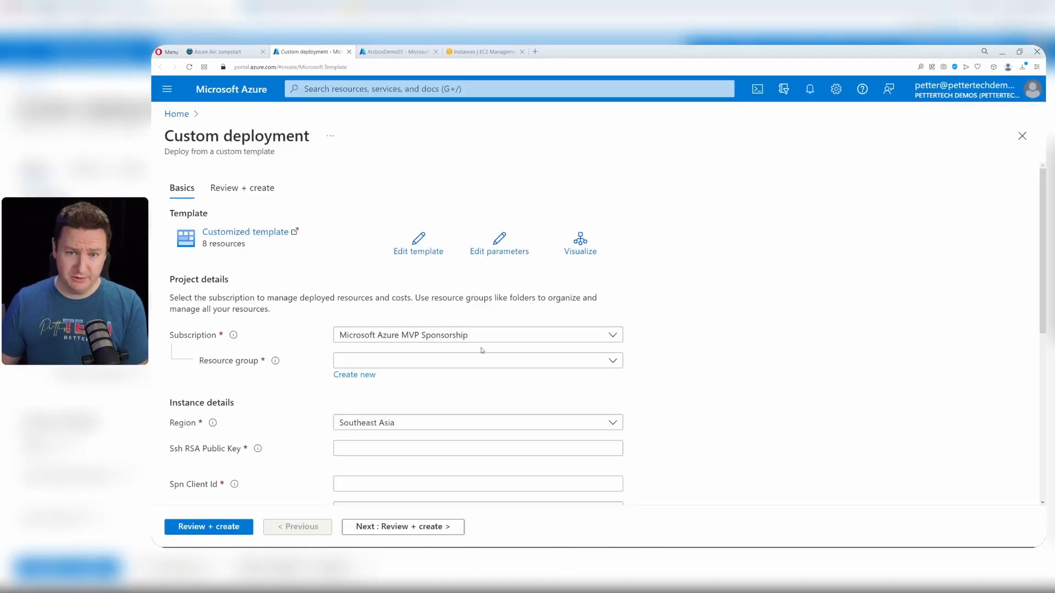
click(477, 360)
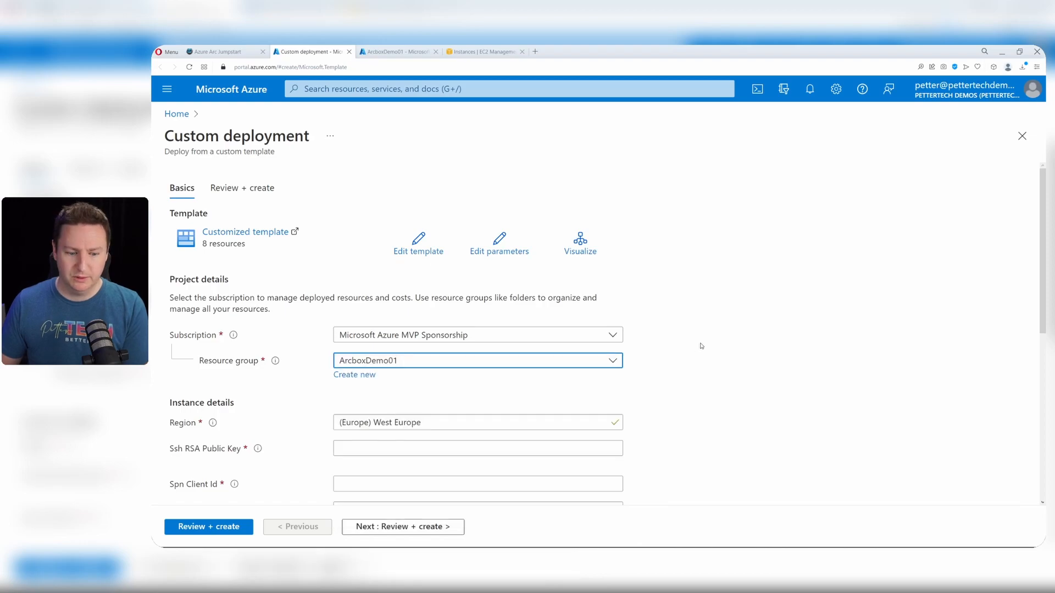
scroll(down, 3)
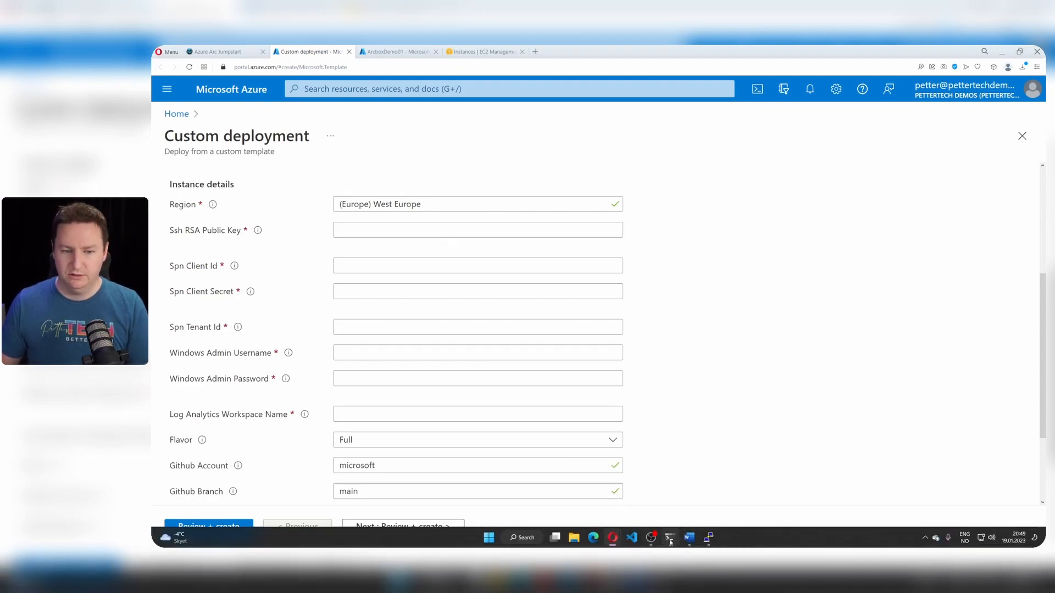
Copy the id_rsa.pub key and service principal appId, password and tenant into the form.
click(669, 537)
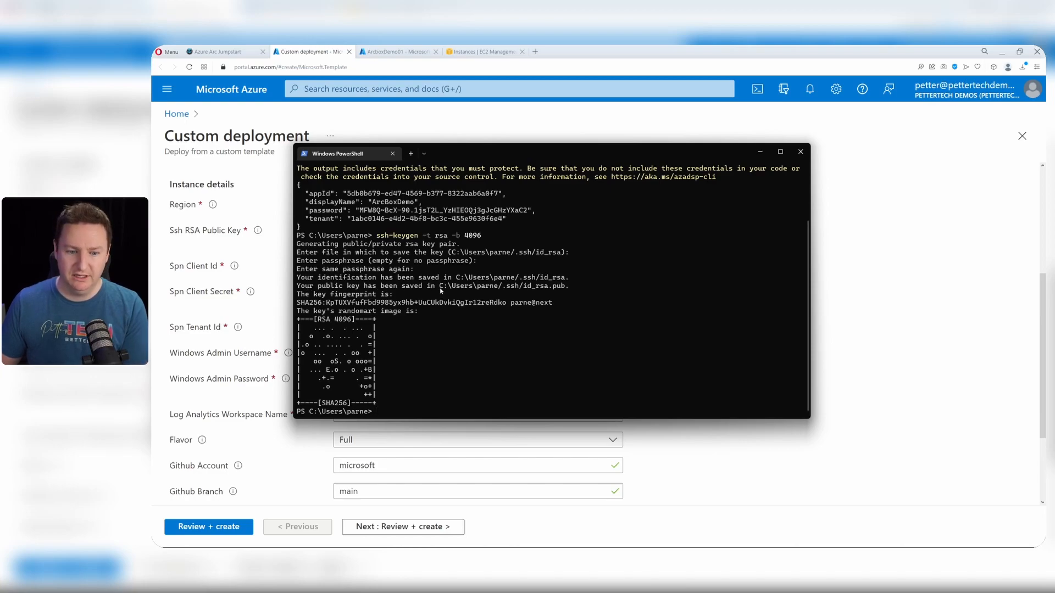
drag(441, 285, 567, 285)
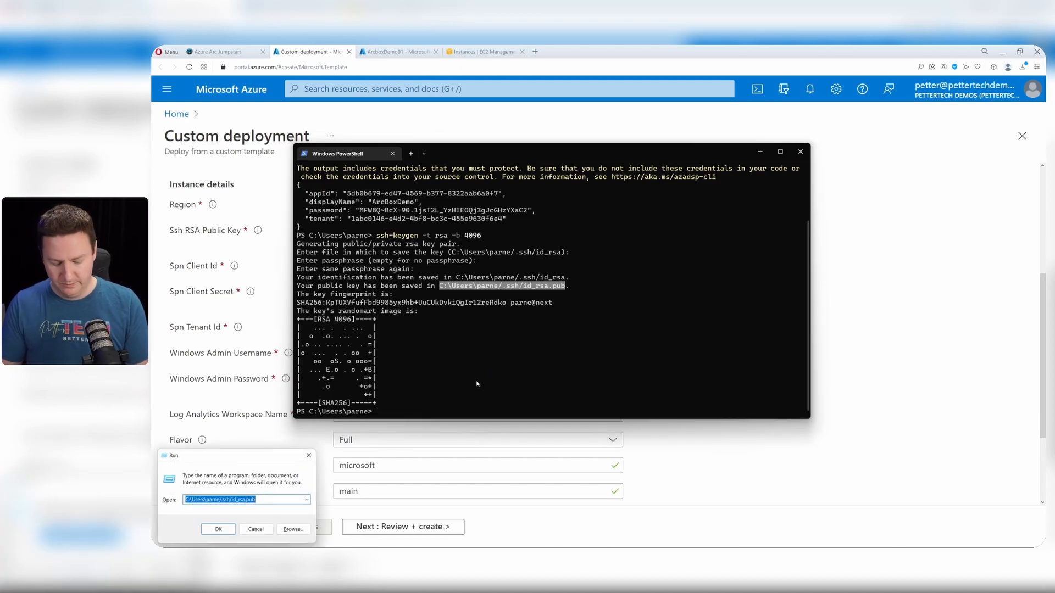
click(217, 528)
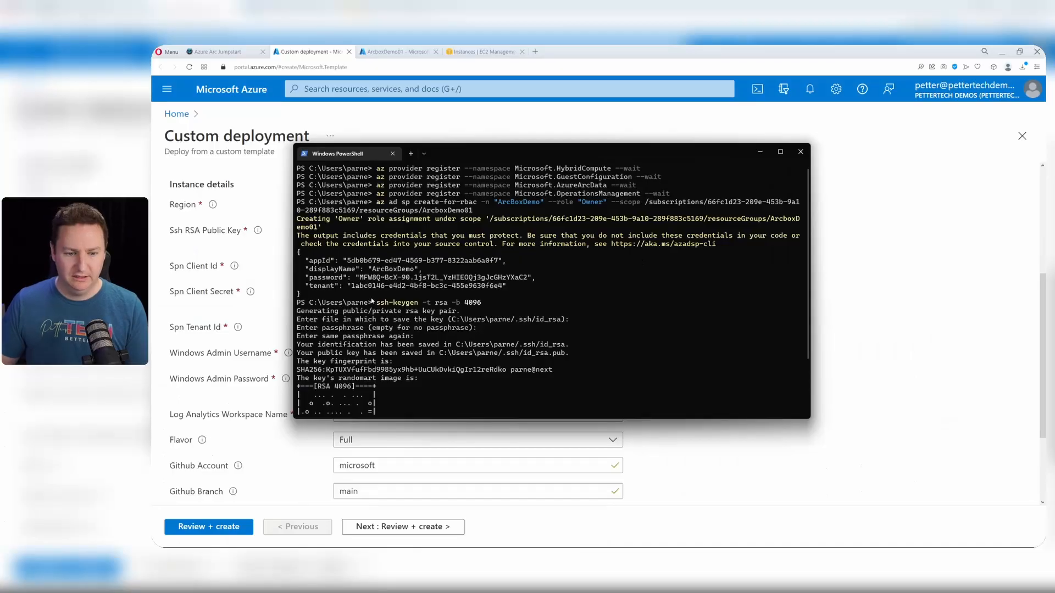
double_click(427, 286)
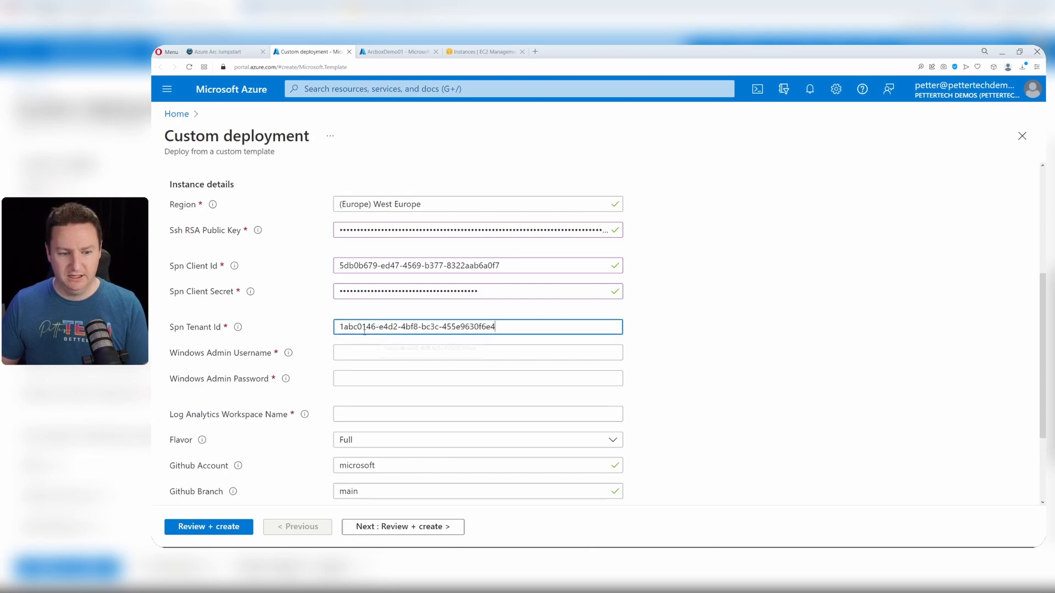
Enter admin username 'petterte', workspace name ArcLaw, and select the ITPro flavor.
click(477, 353)
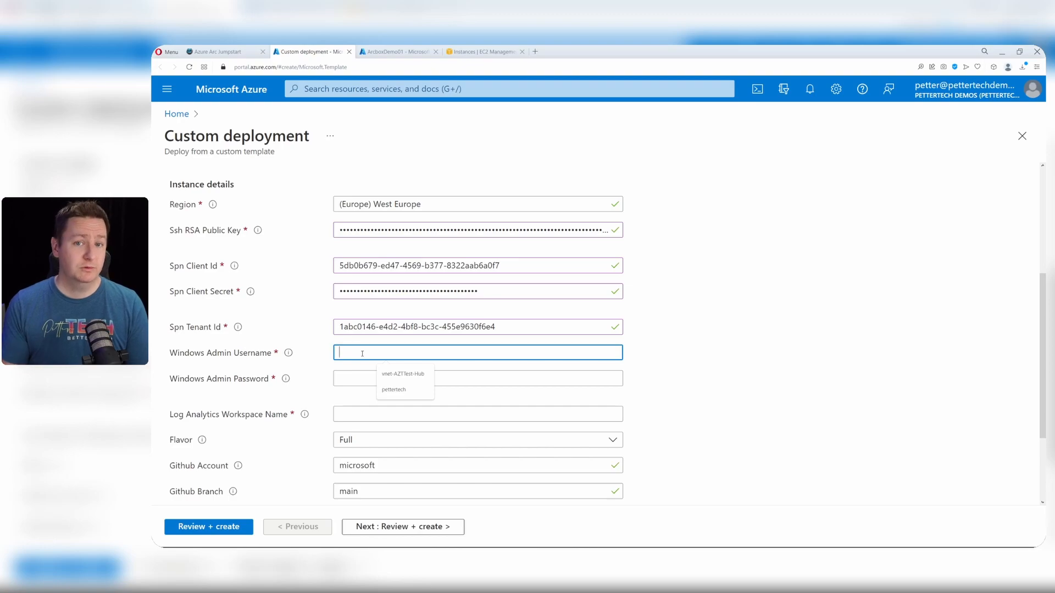
text(pettertech)
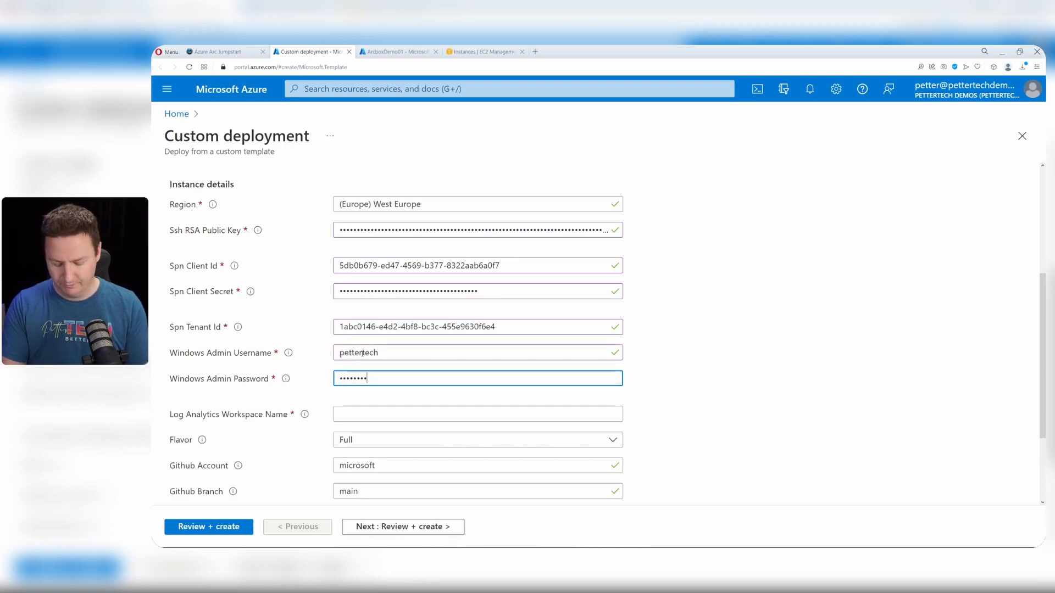
click(477, 414)
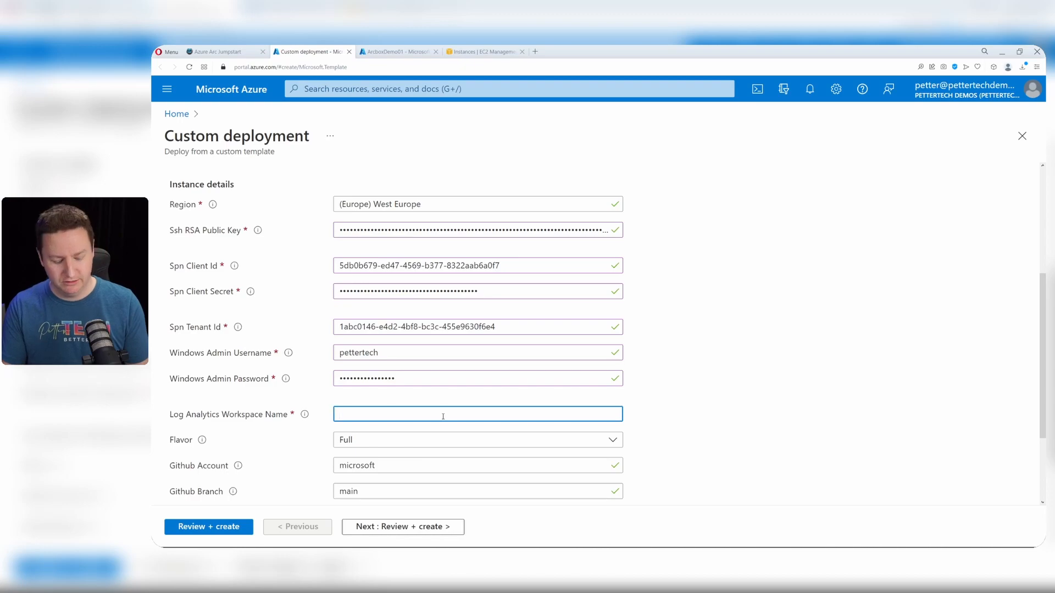
text(ArcLaw)
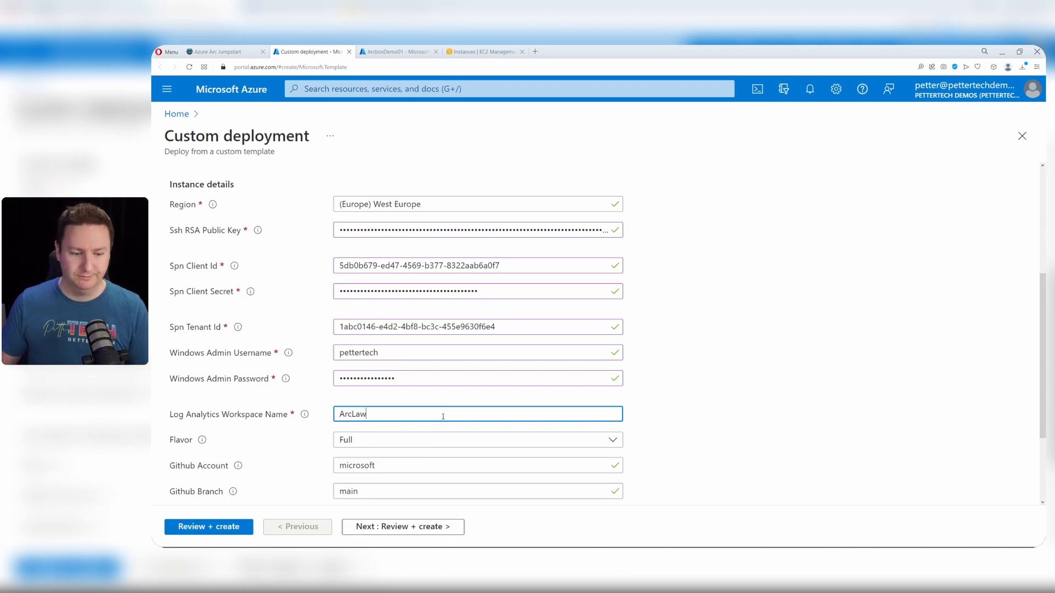
click(477, 314)
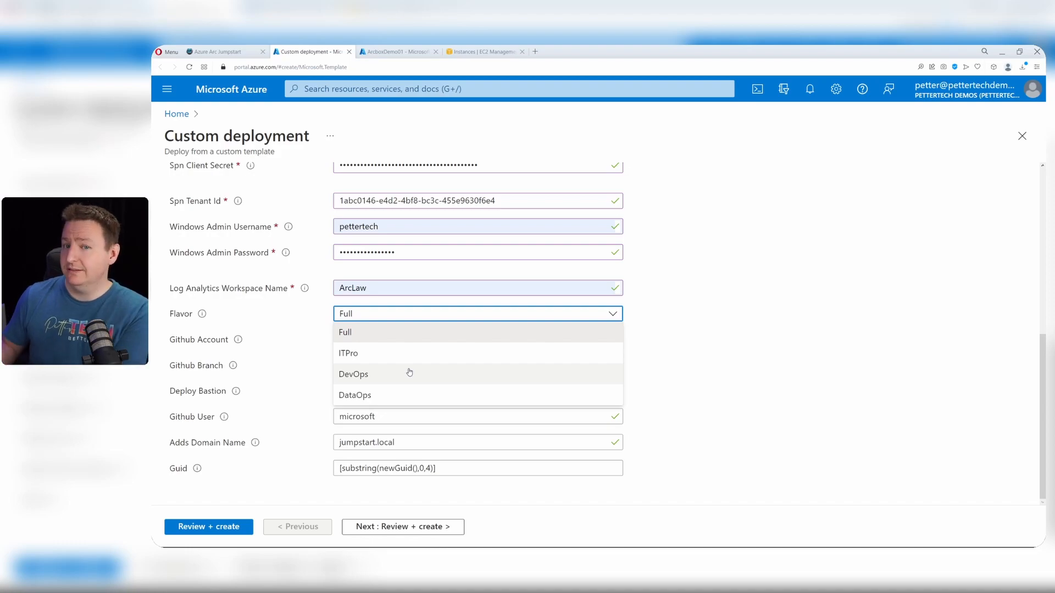
click(348, 353)
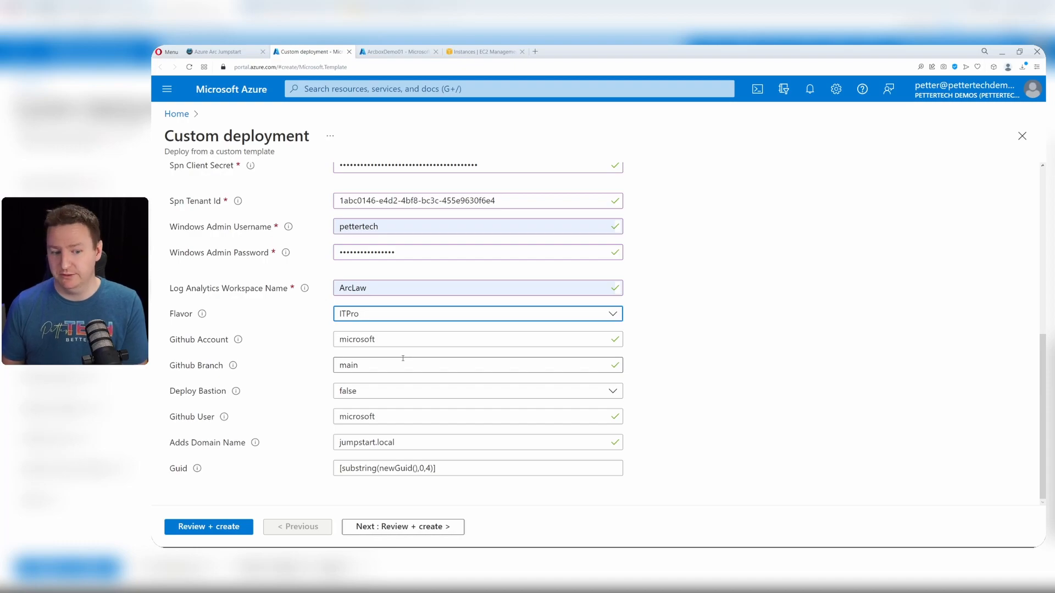
click(476, 391)
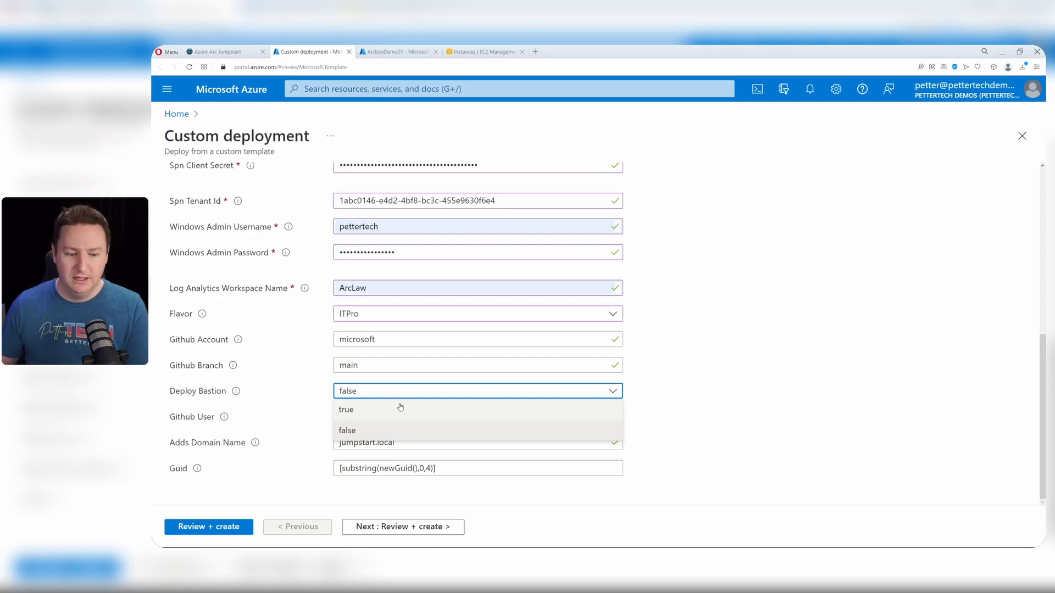
Pass Review + create validation and launch the ArcBox template deployment.
click(348, 430)
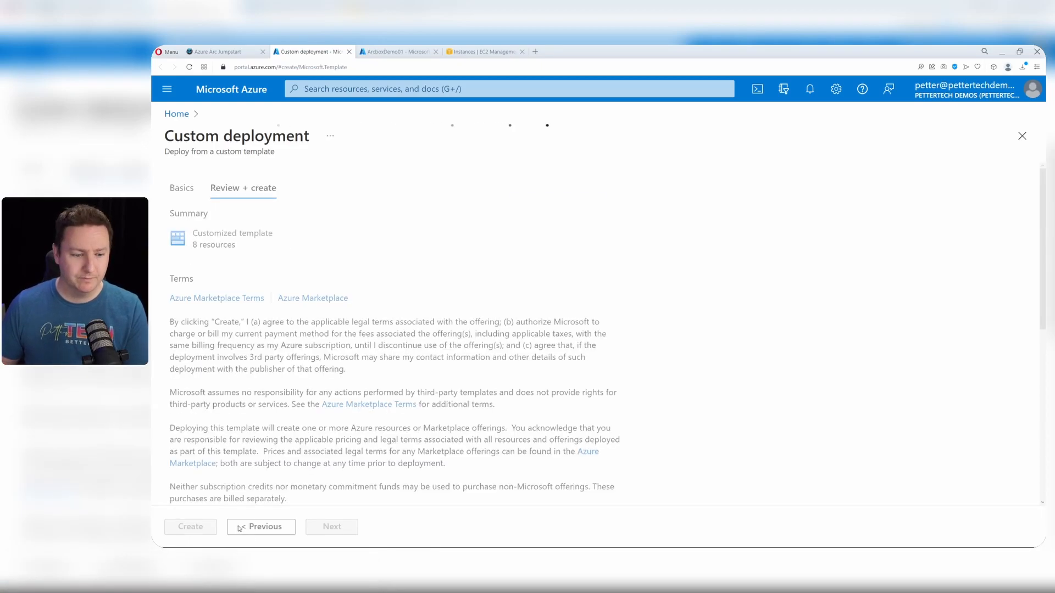
click(190, 527)
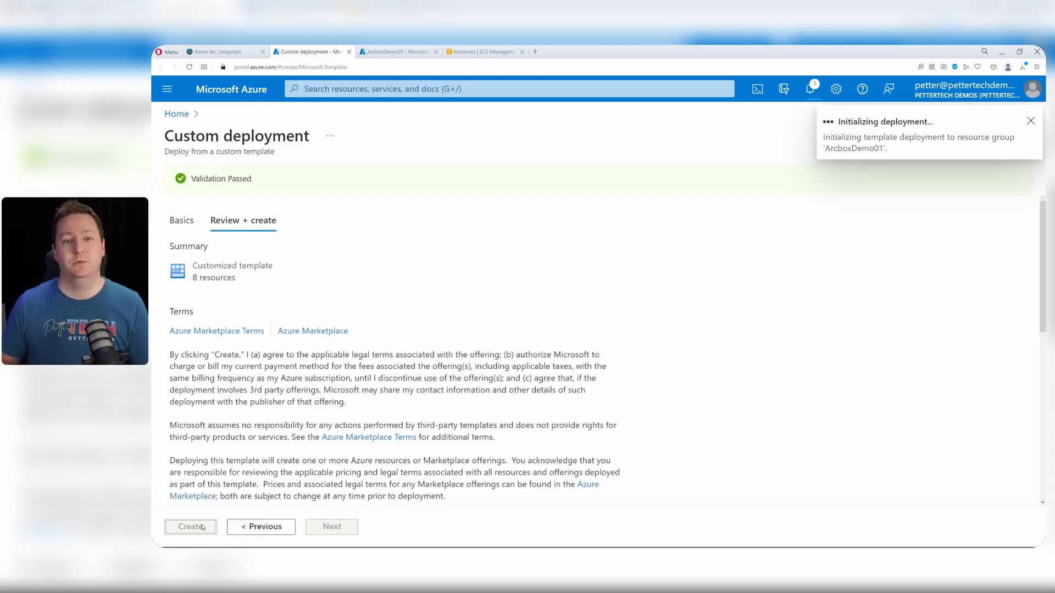
click(191, 527)
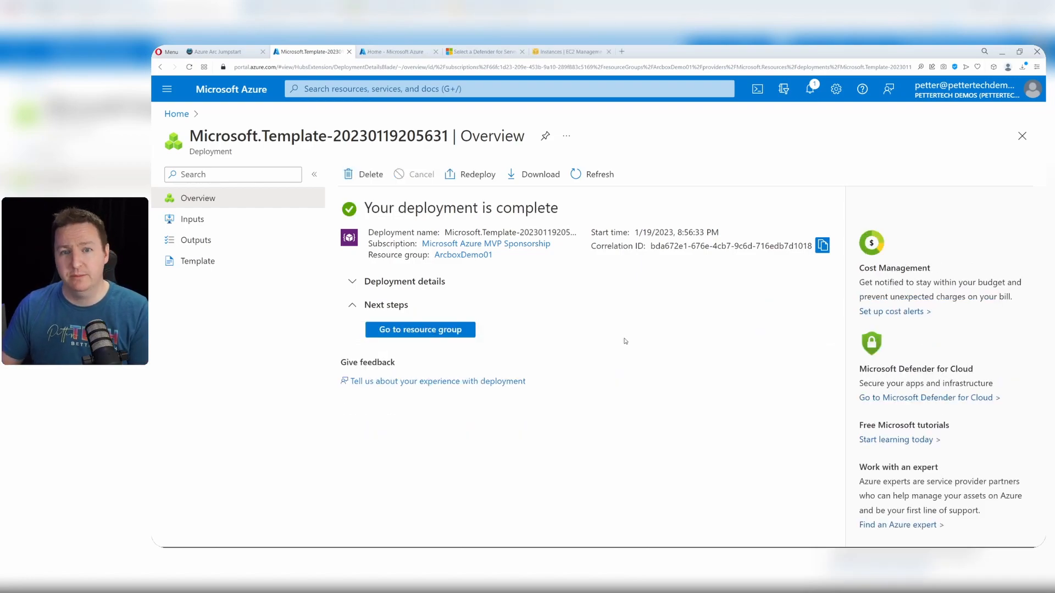
Go to the ArcboxDemo01 resource group once the deployment completes.
click(419, 329)
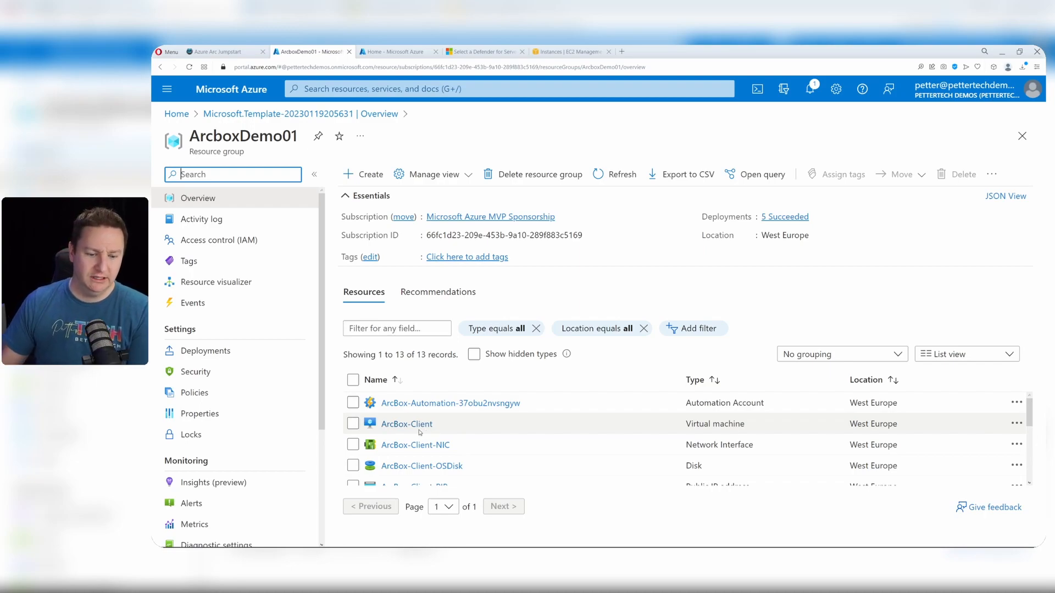
Open ArcBox-Client and view its Networking page with ArcBox-NSG inbound rules.
click(406, 424)
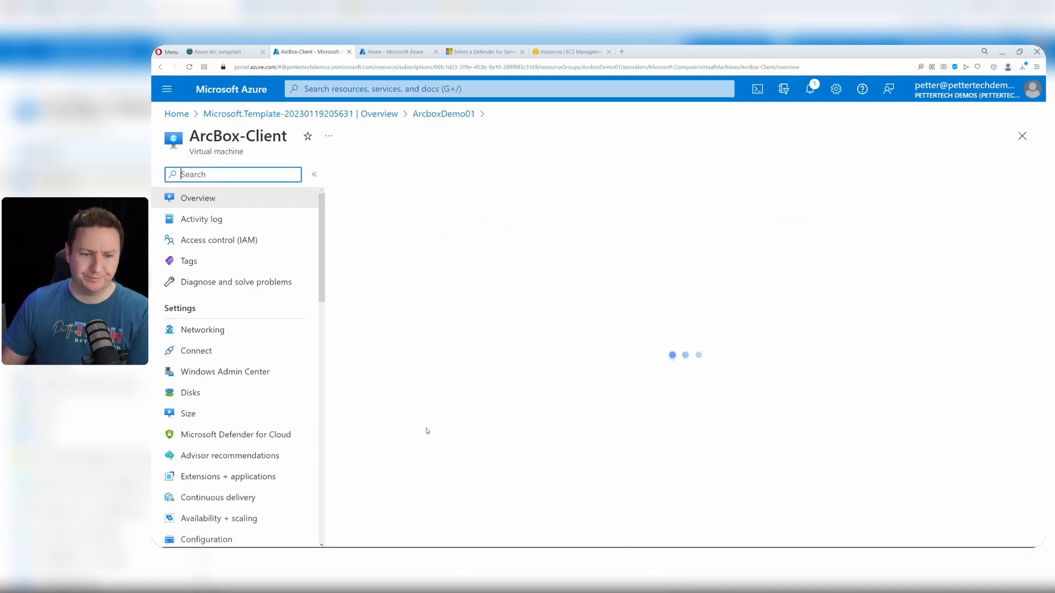
click(195, 351)
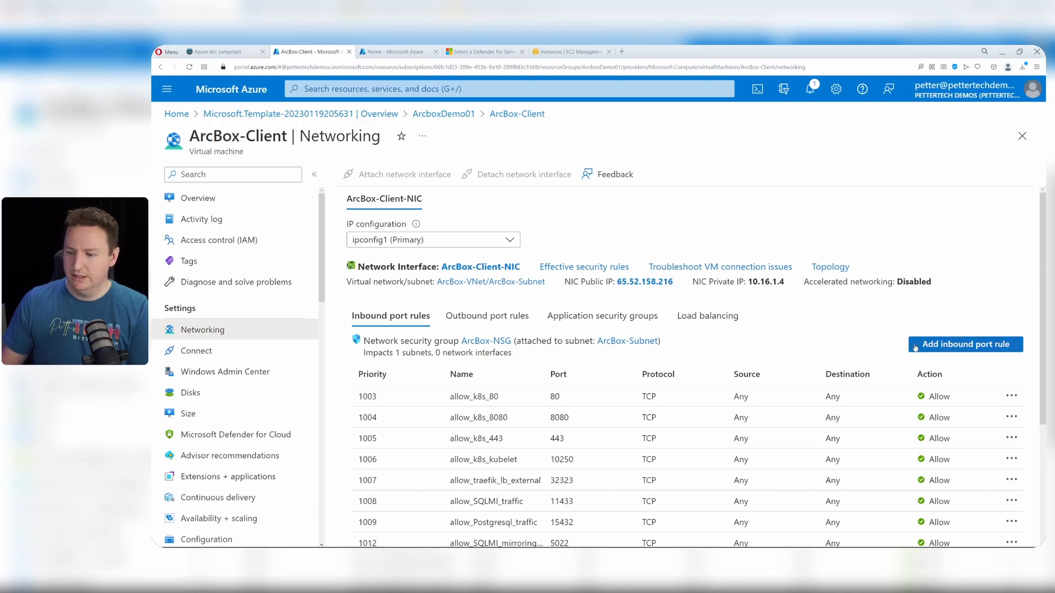
Add an inbound rule to ArcBox-NSG allowing destination port 3389.
click(963, 345)
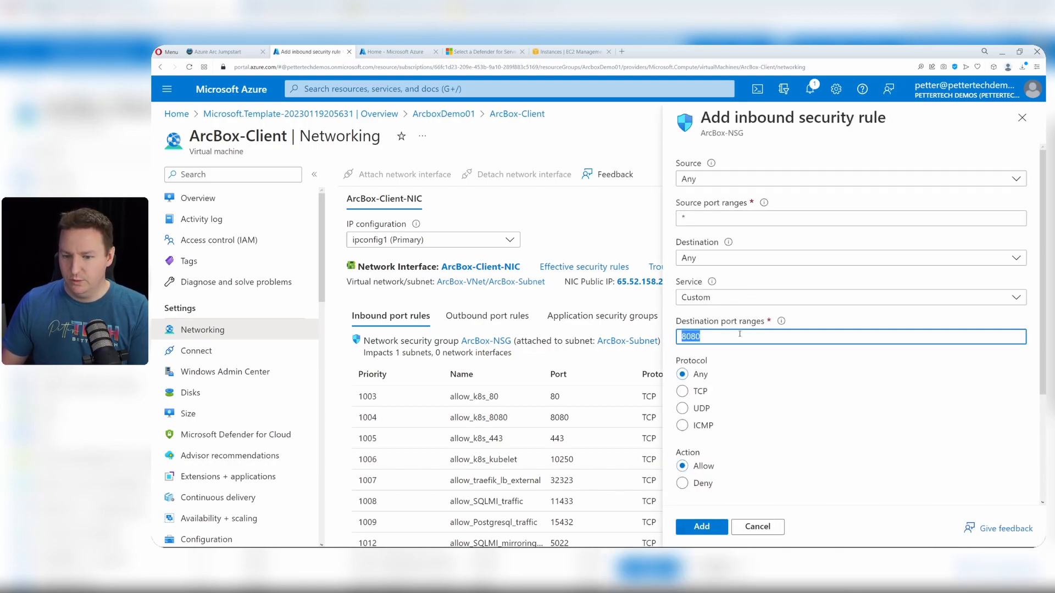
text(3389)
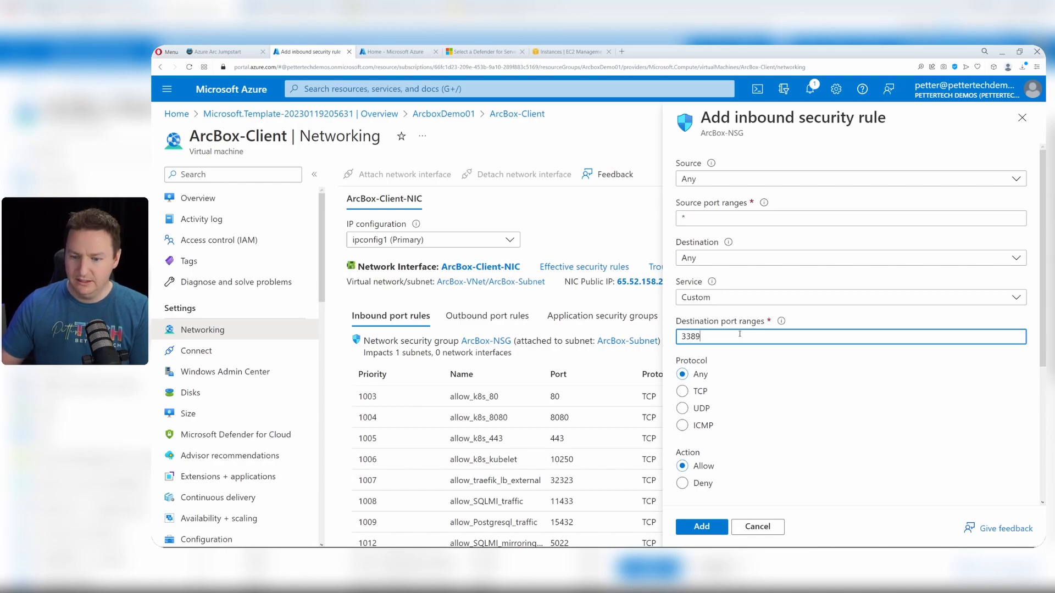
click(701, 526)
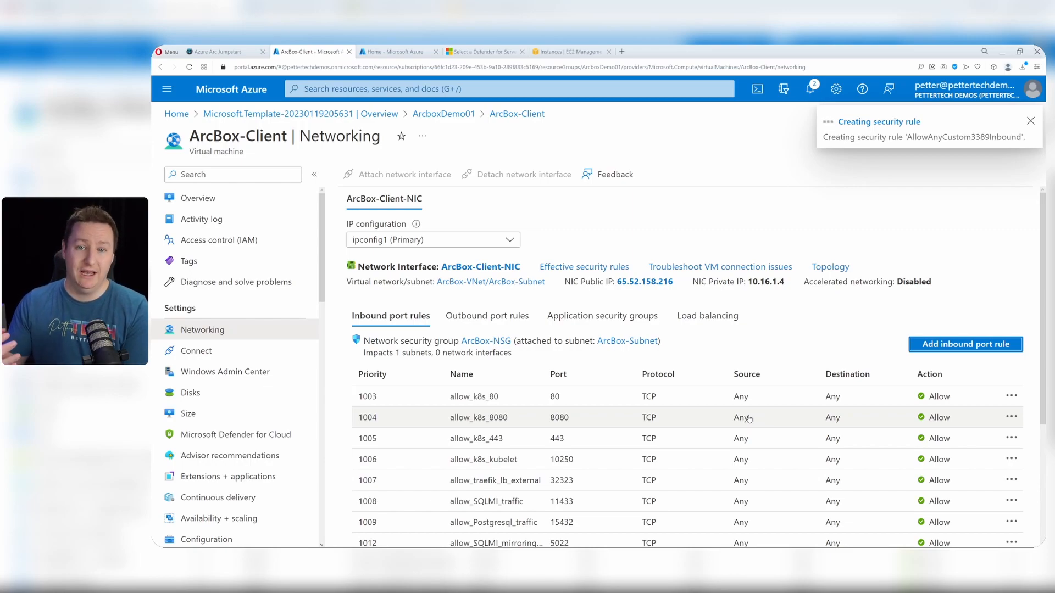
click(1030, 121)
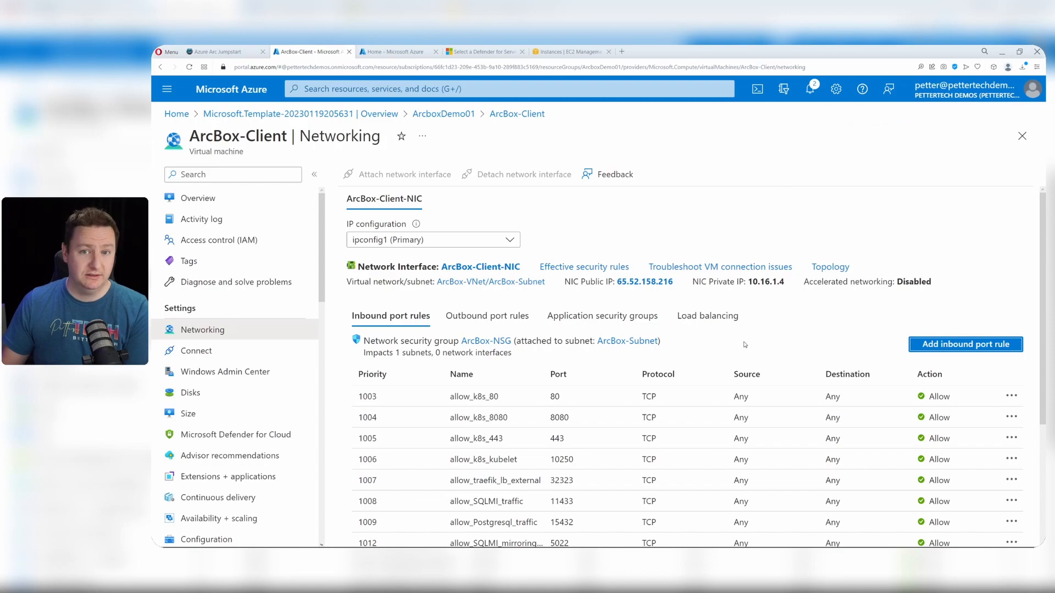
Connect to ArcBox-Client over Remote Desktop as pettert, accepting the certificate warning.
click(196, 350)
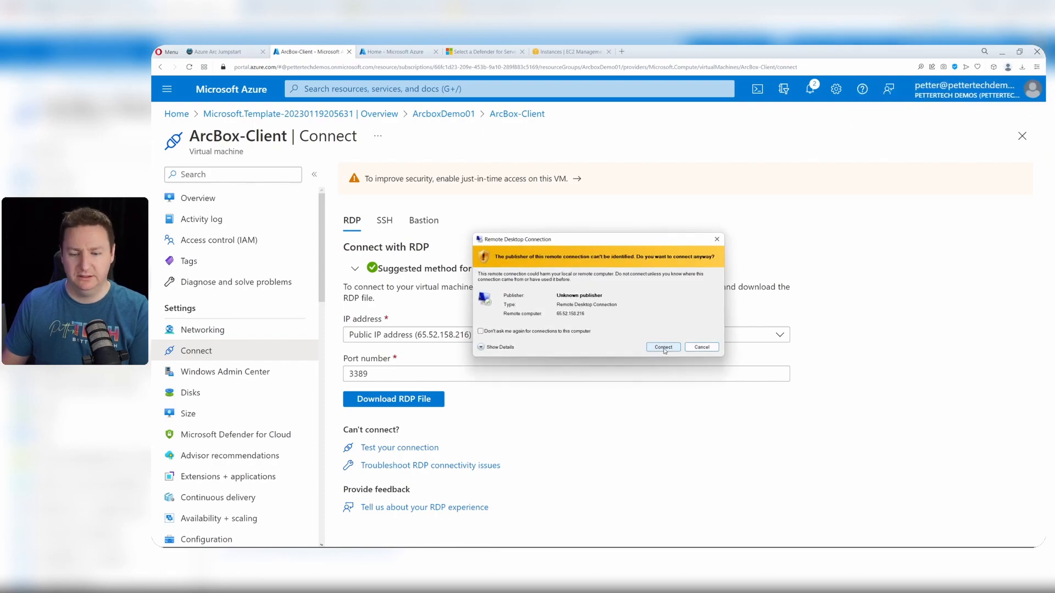
click(663, 347)
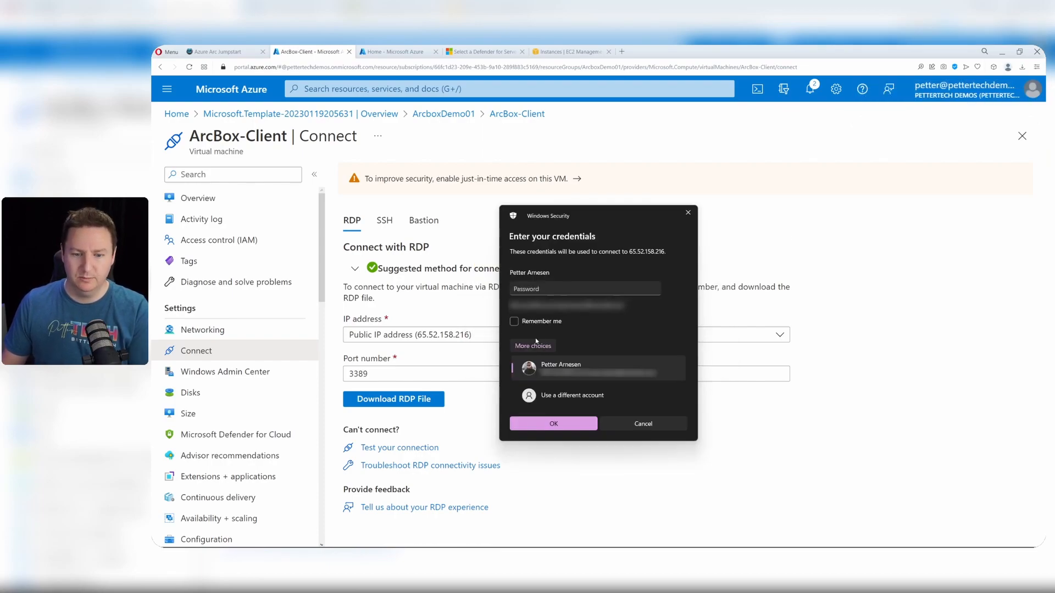
click(572, 395)
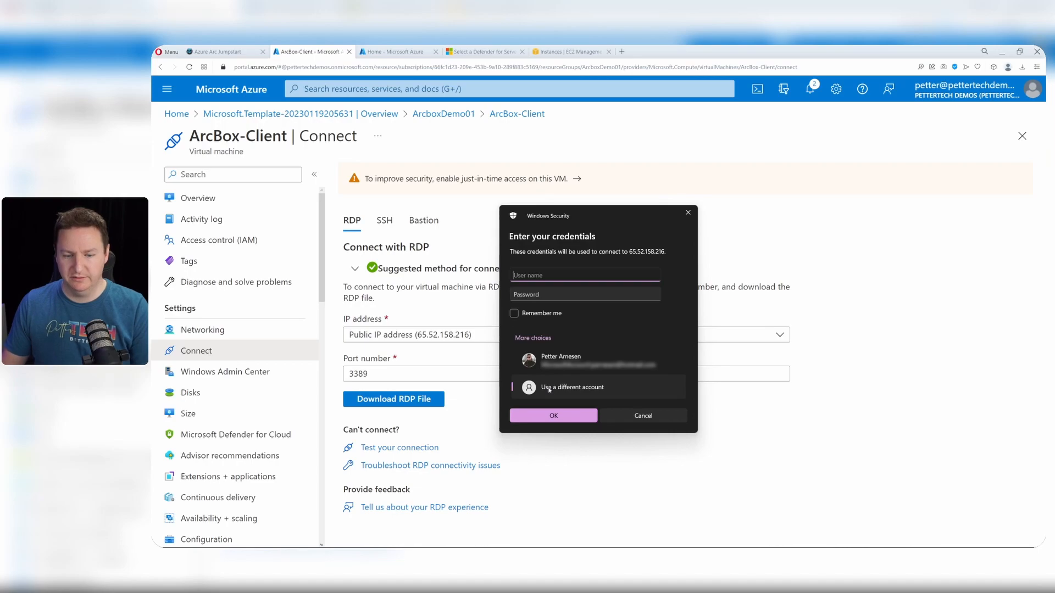
text(pettertech)
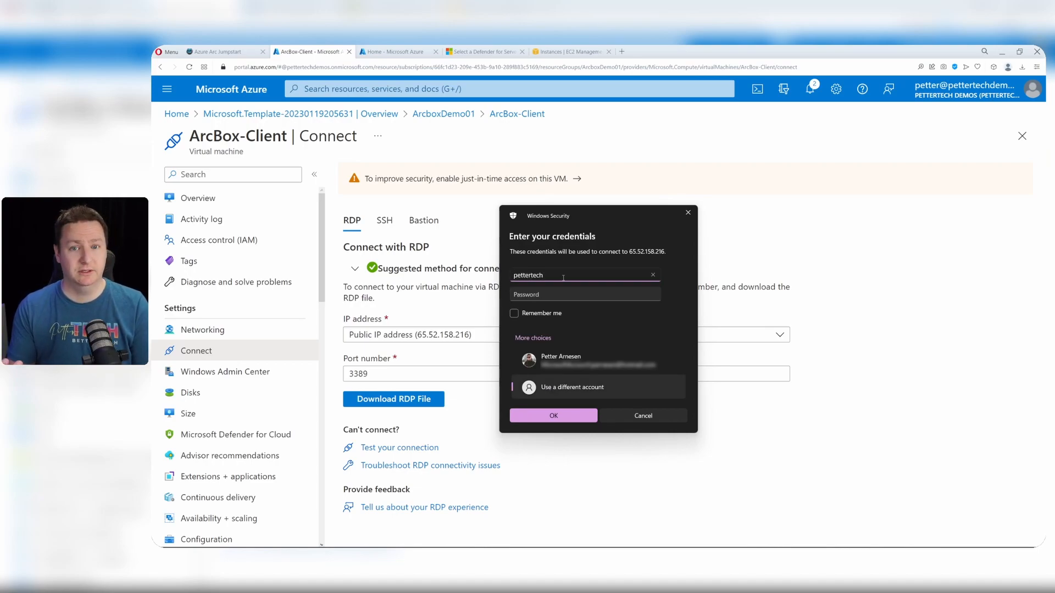
text(••••••)
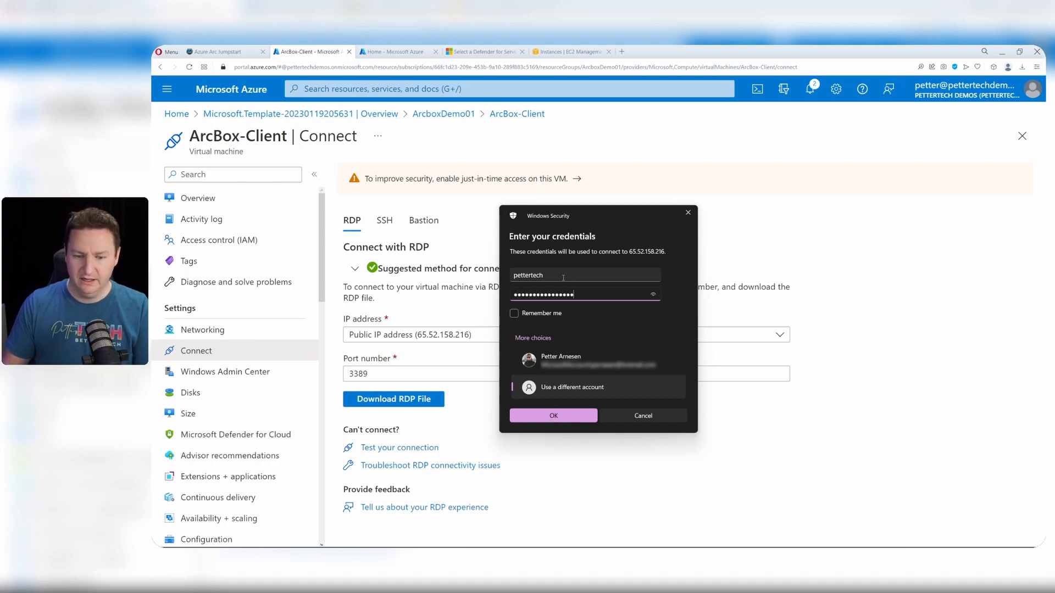
click(553, 415)
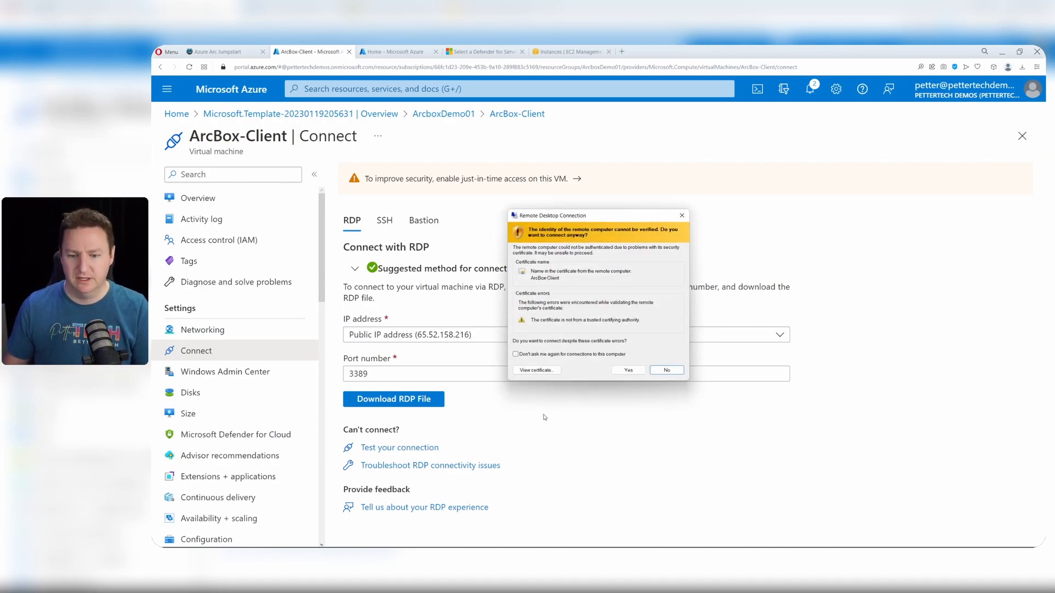
click(627, 370)
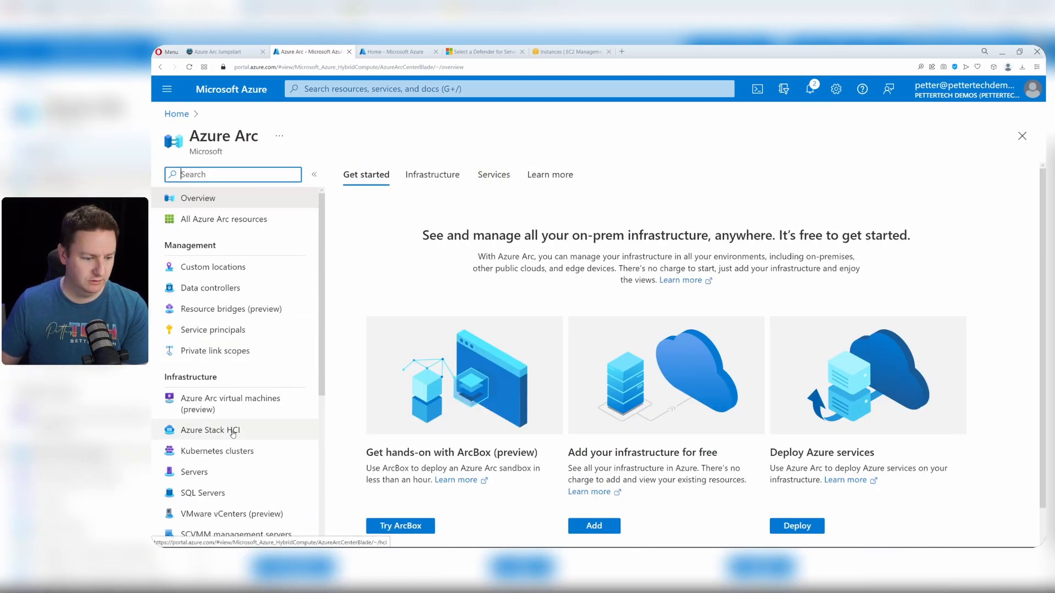
Open ArcBox-Win2K22 and review its Machine Configuration, Automanage and Properties pages.
click(194, 471)
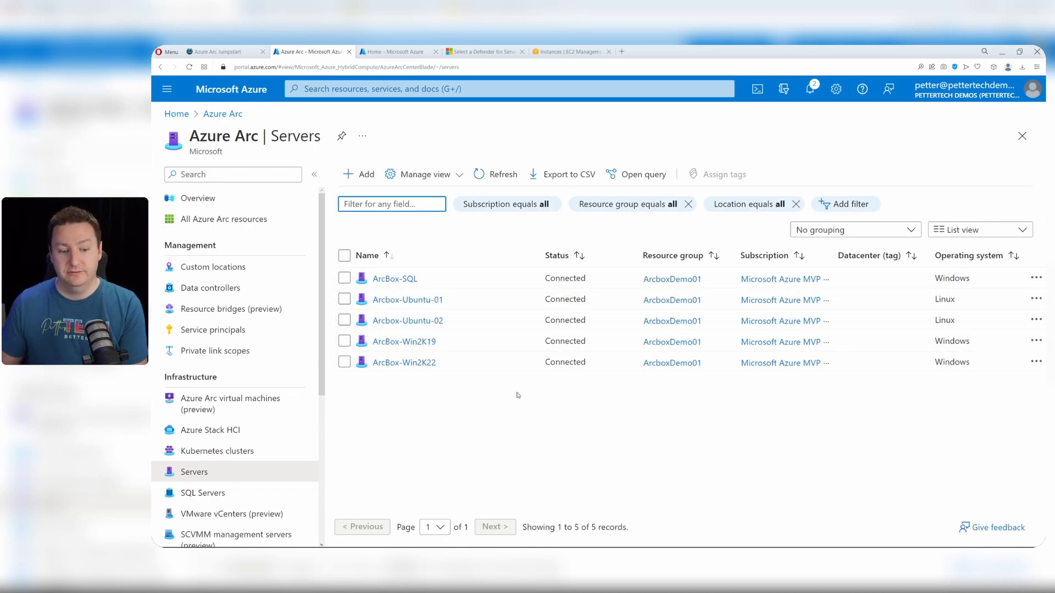
click(404, 362)
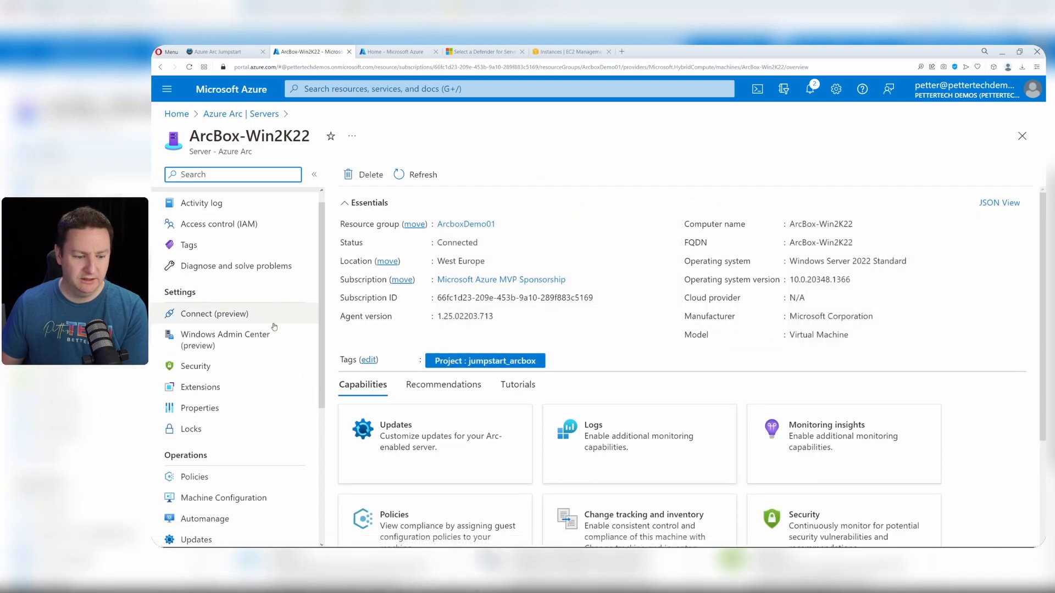
click(224, 497)
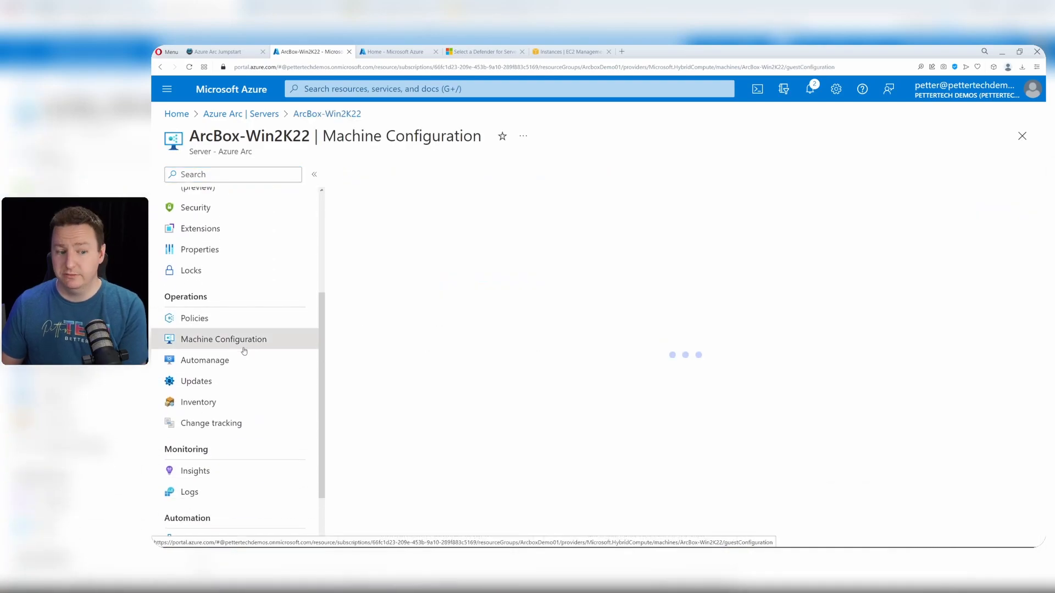
click(204, 359)
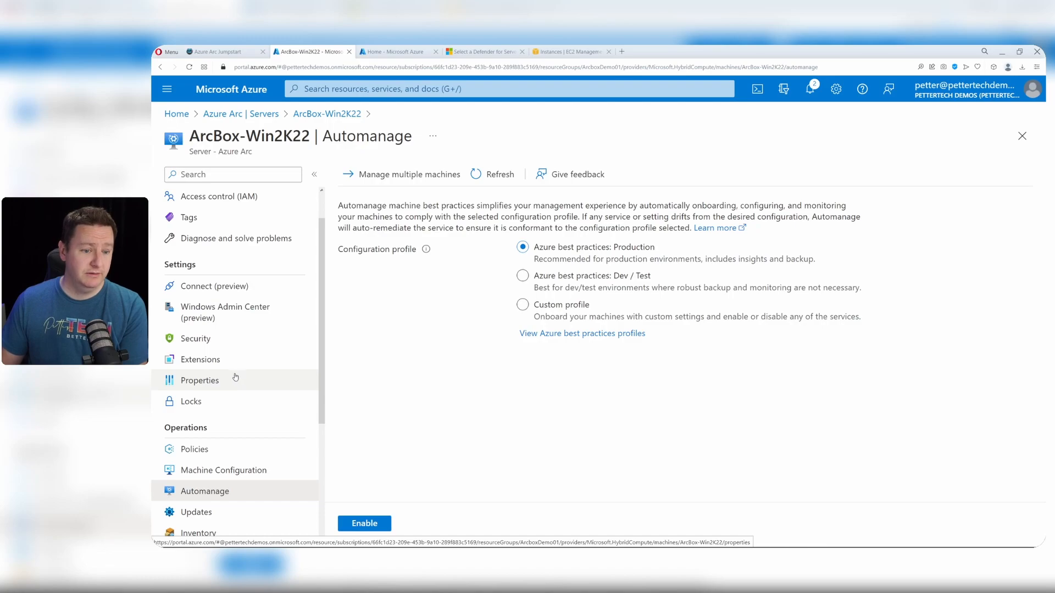
click(226, 312)
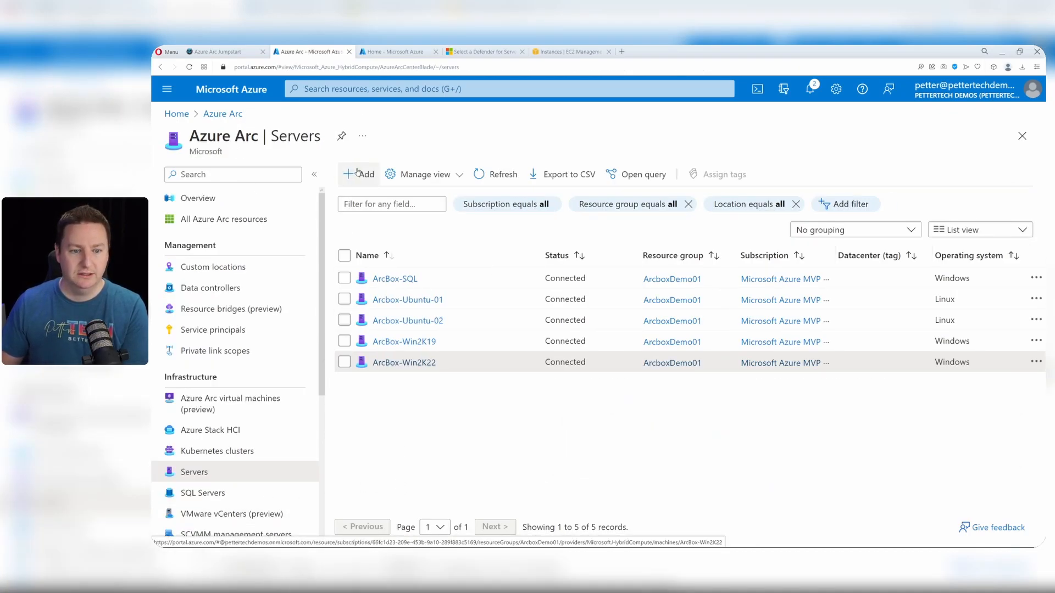
Start adding a single server with a generated script and pass the prerequisites.
click(359, 174)
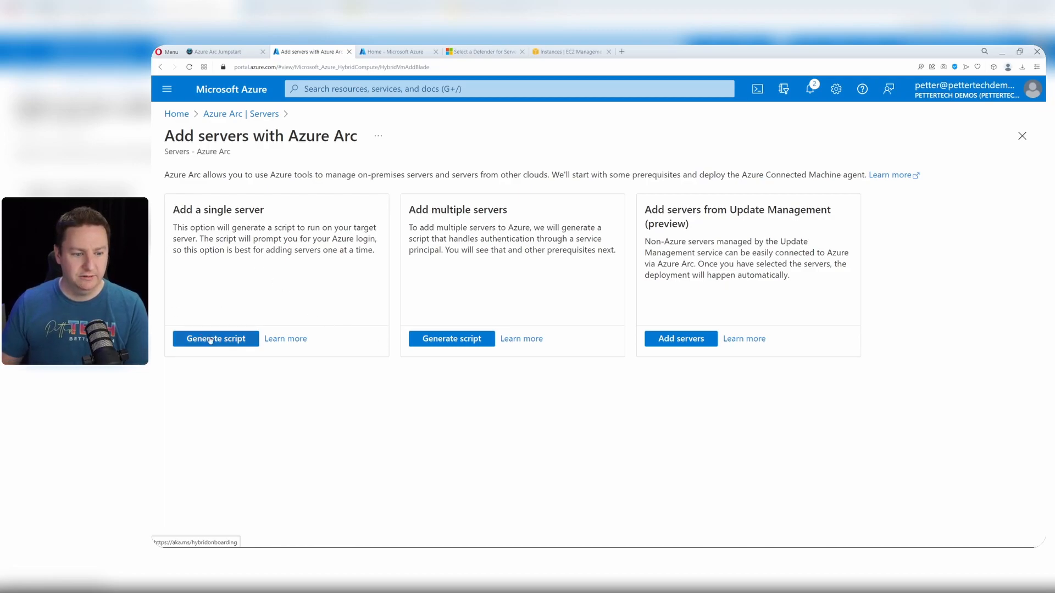
click(215, 338)
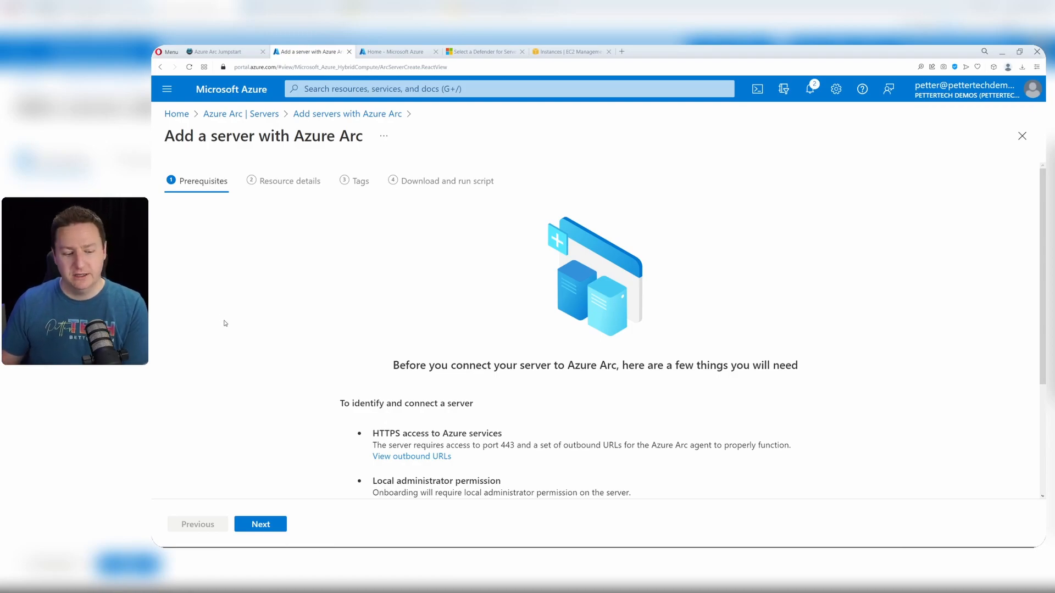
click(260, 524)
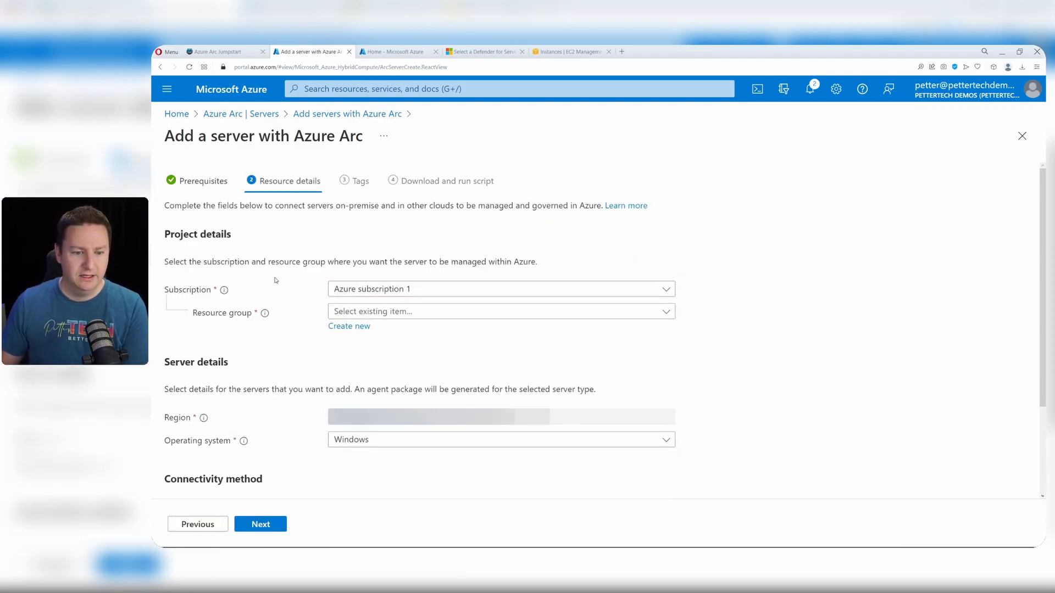
Set the subscription, West Europe region and Linux OS, then continue past Tags.
click(501, 288)
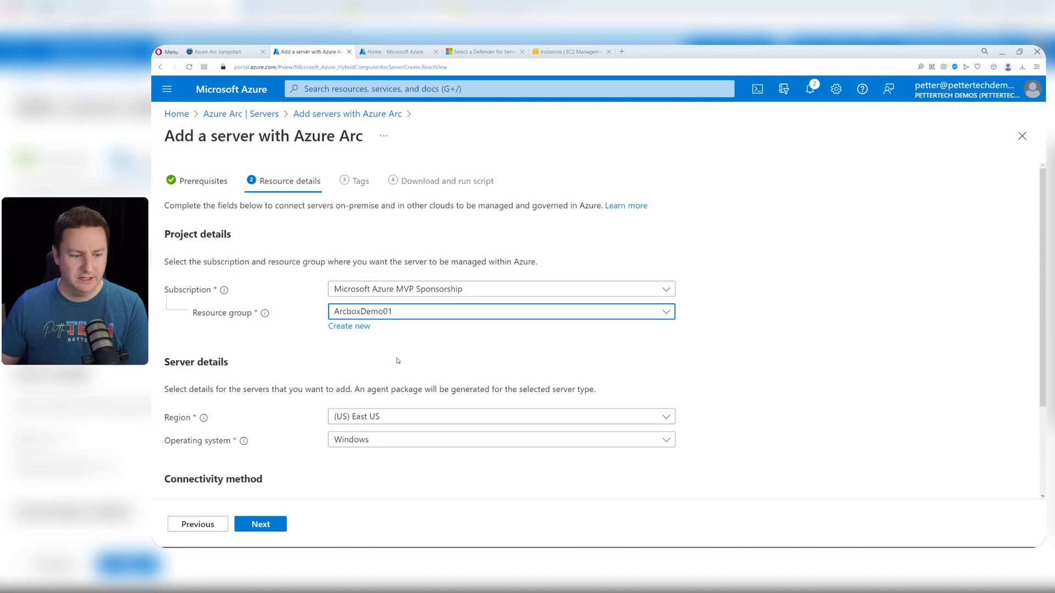
click(500, 416)
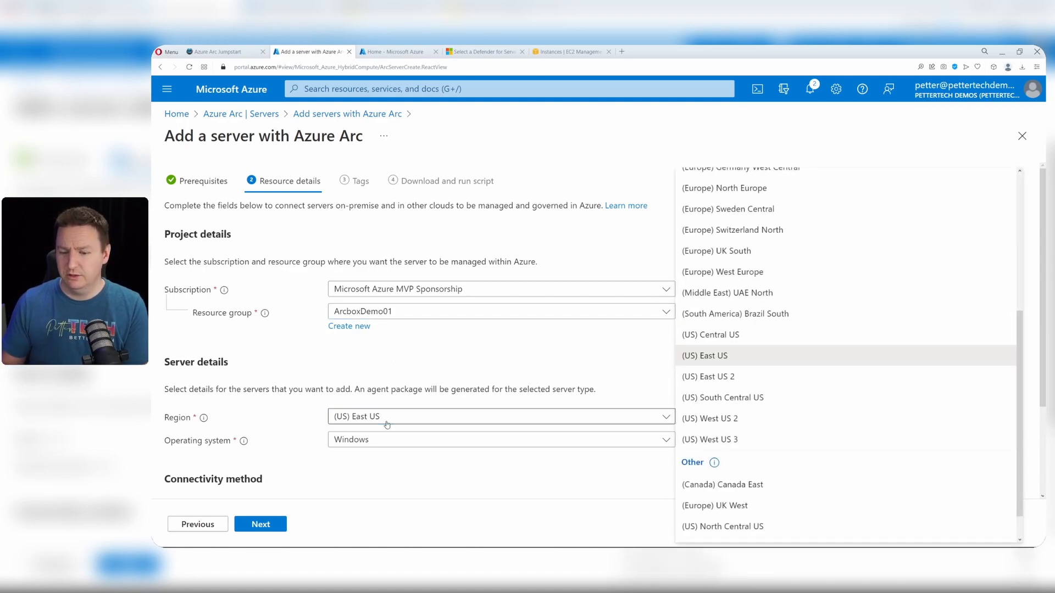
click(722, 272)
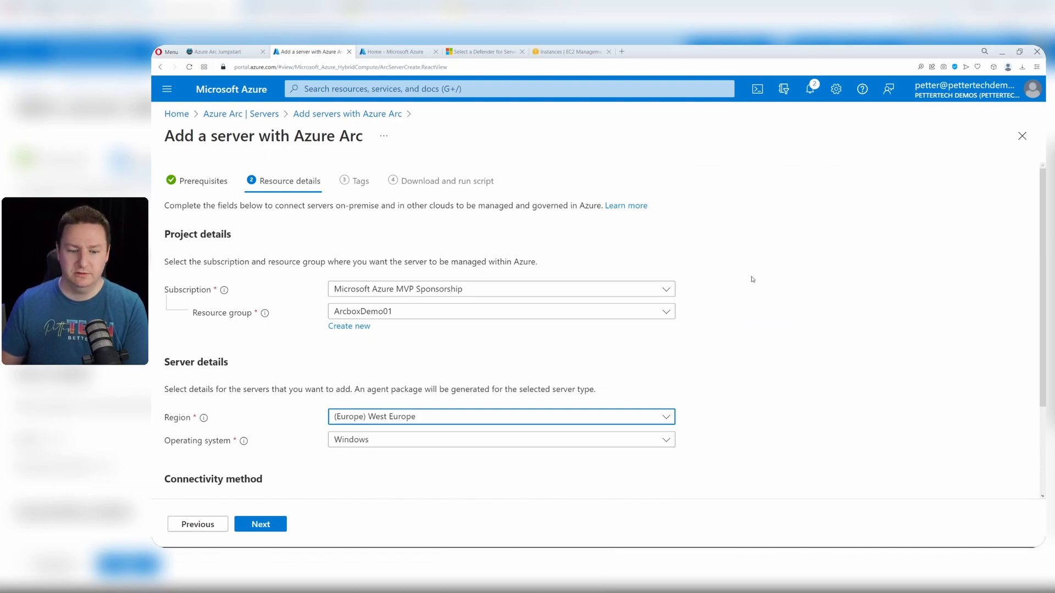
click(500, 439)
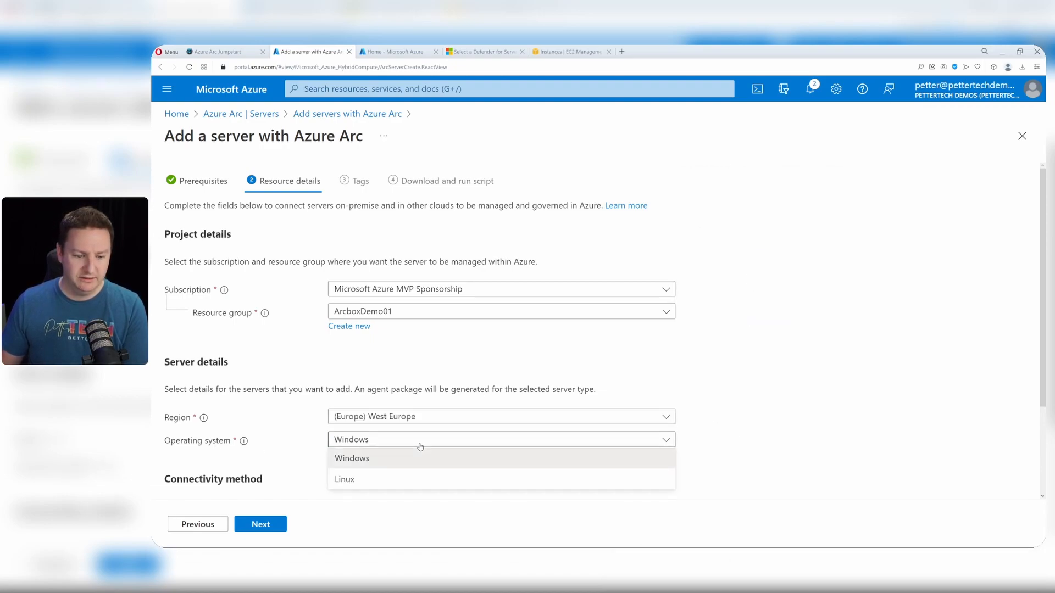
click(345, 479)
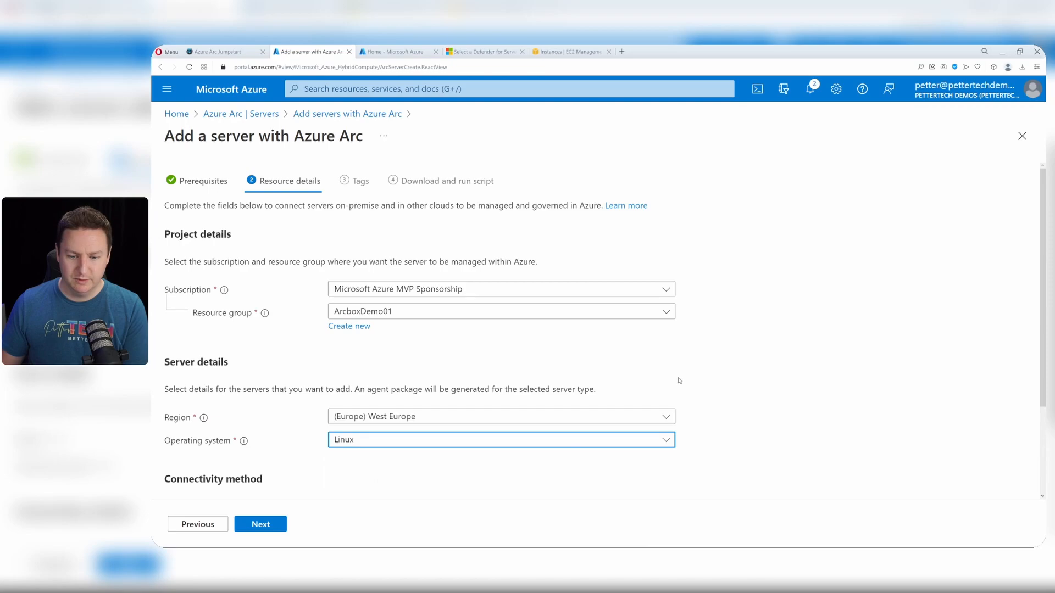
click(260, 524)
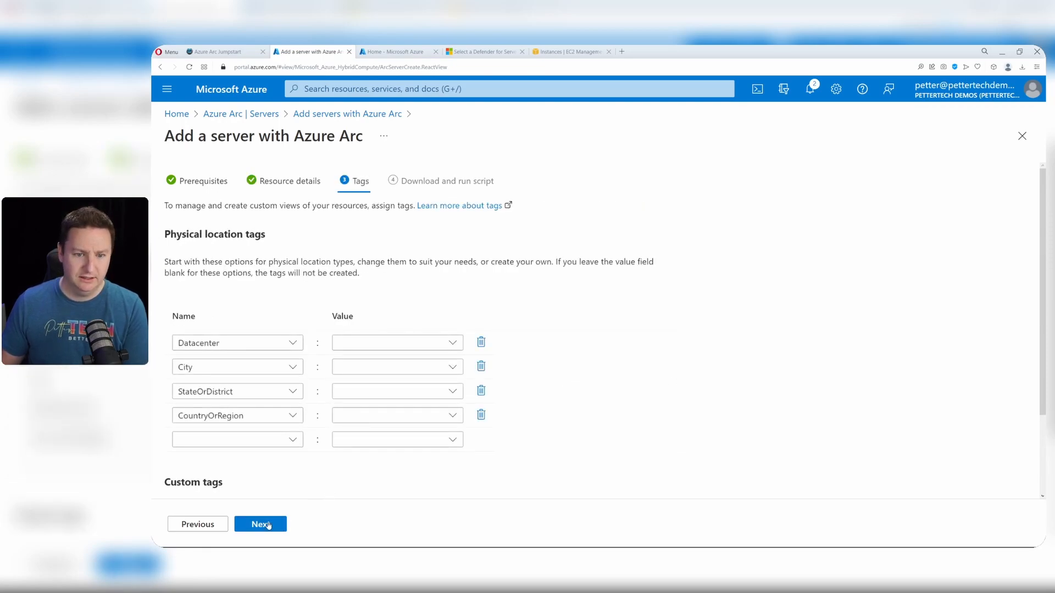
click(261, 524)
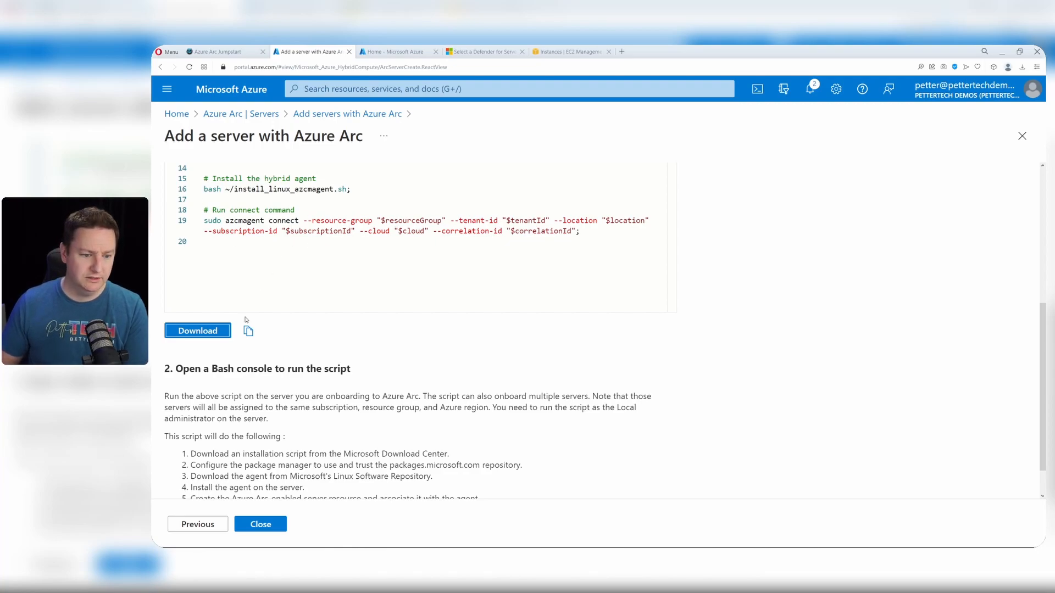
click(249, 331)
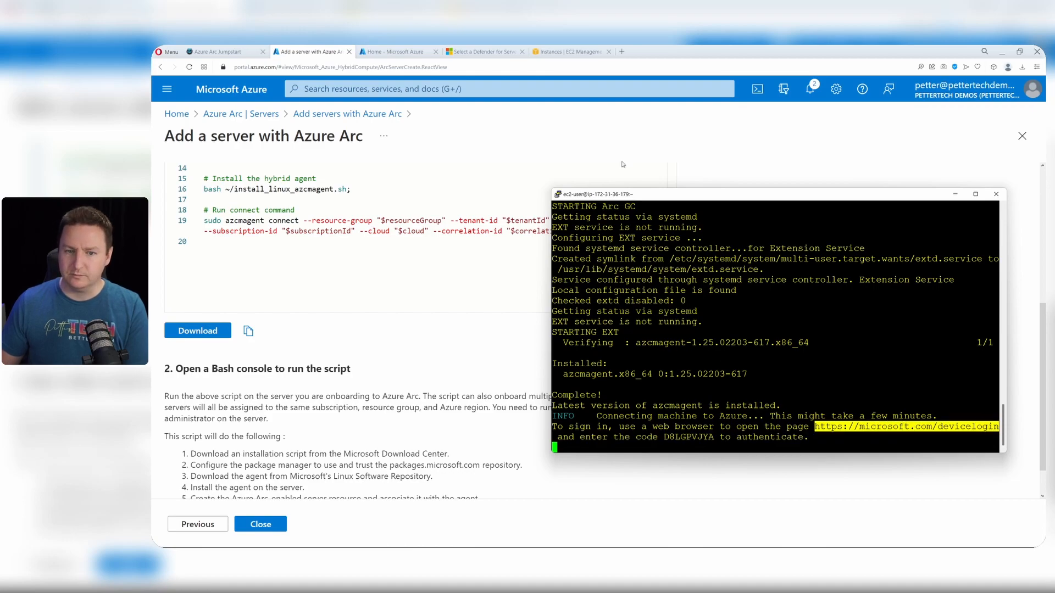
text(https://microsoft.com/devicelogin)
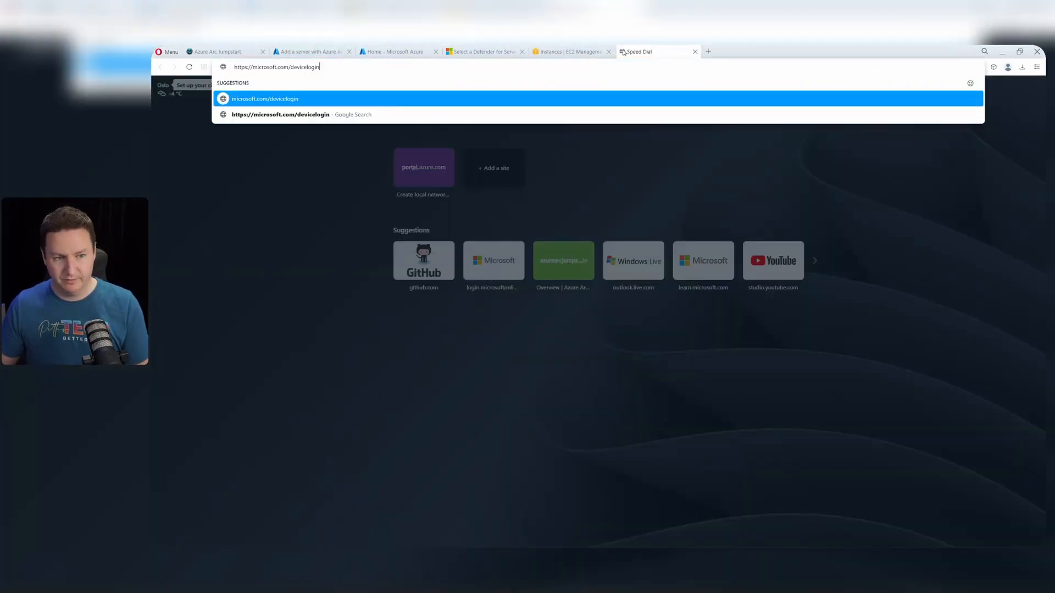
Load the device login page and submit the agent's authentication code.
key(Enter)
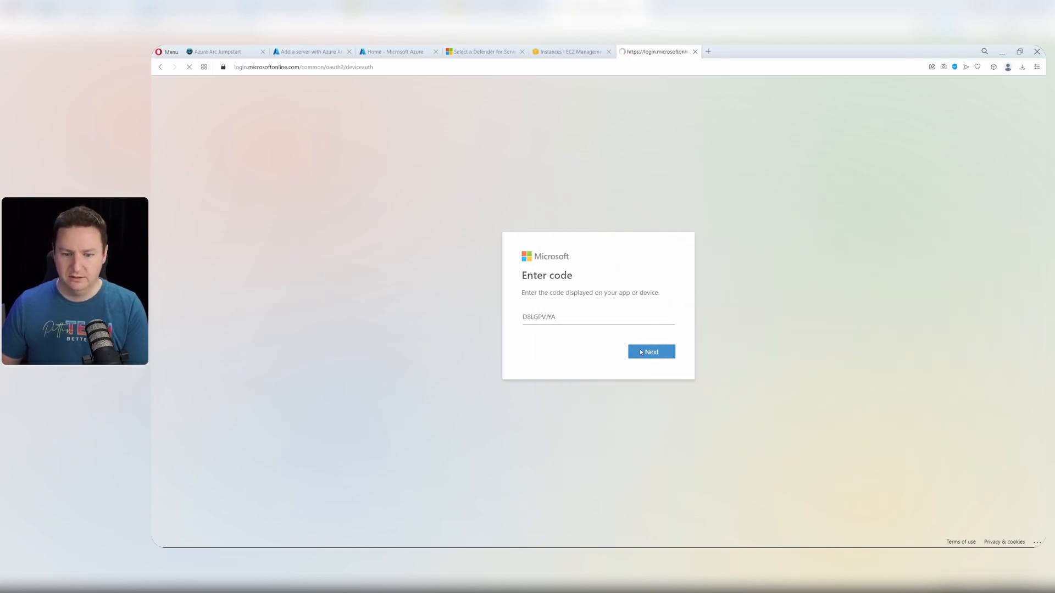
click(650, 351)
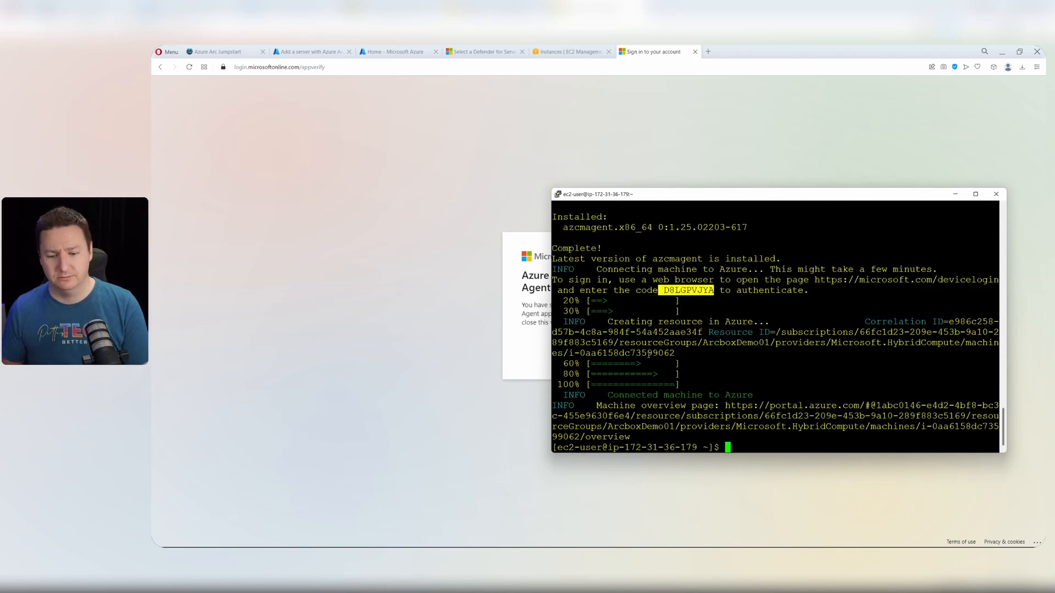
mouse_move(458, 165)
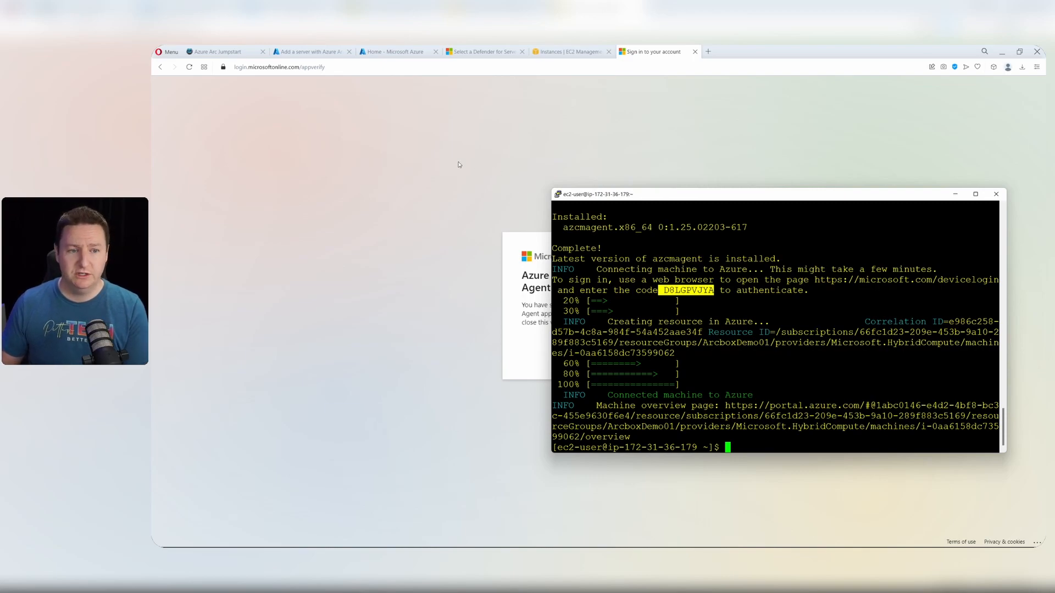
Open server i-0aa6158dc73599062 from the Azure Arc Servers list.
click(309, 51)
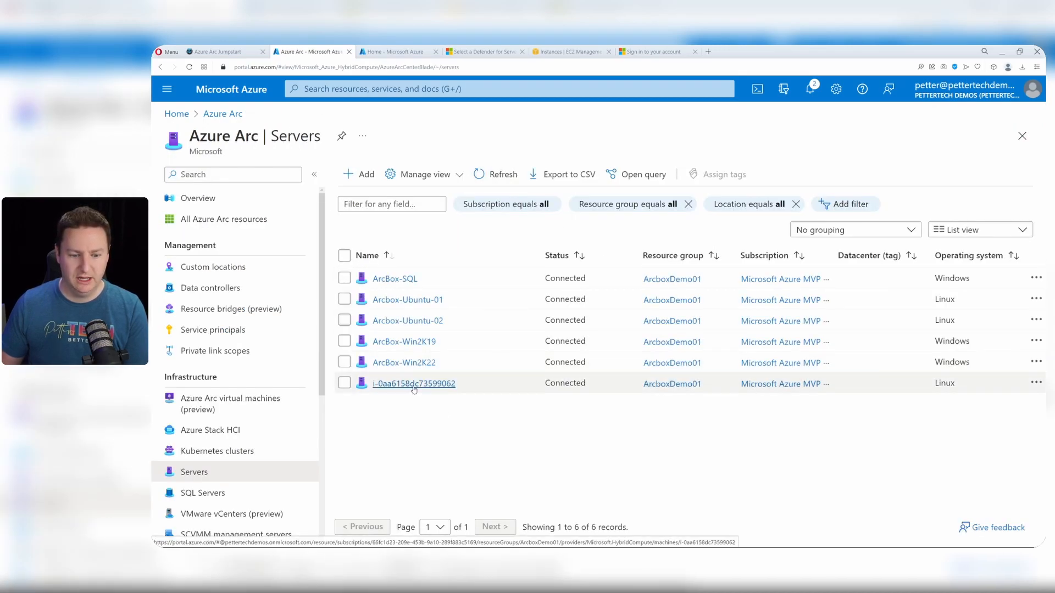
click(413, 383)
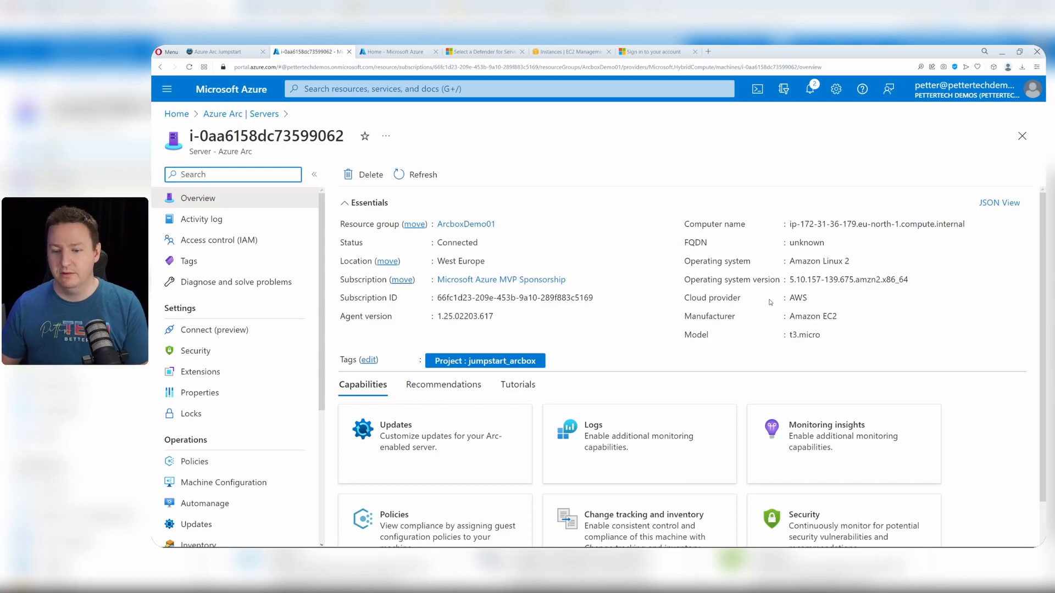
mouse_move(728, 318)
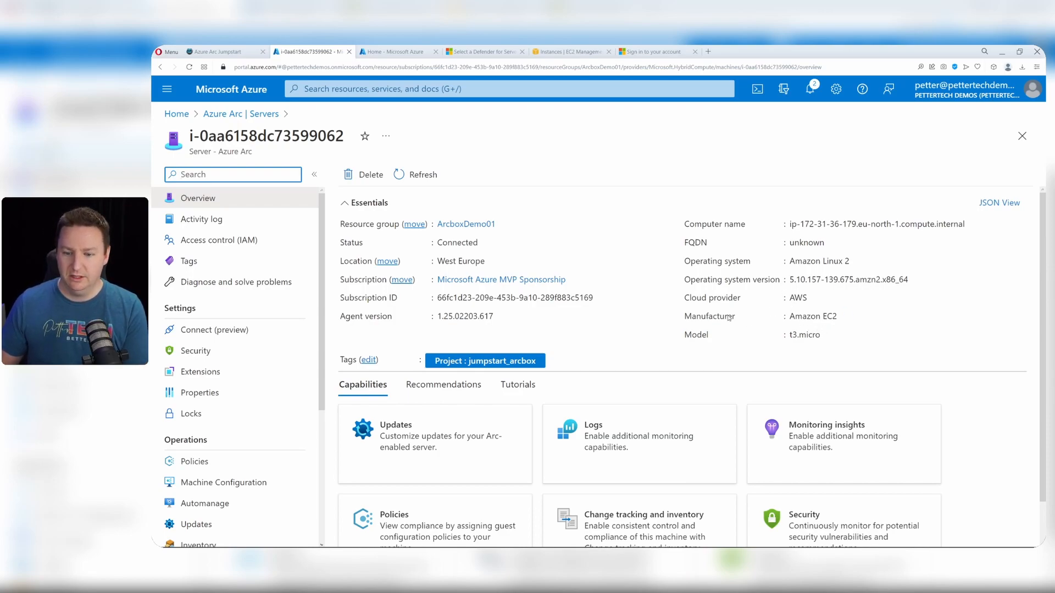